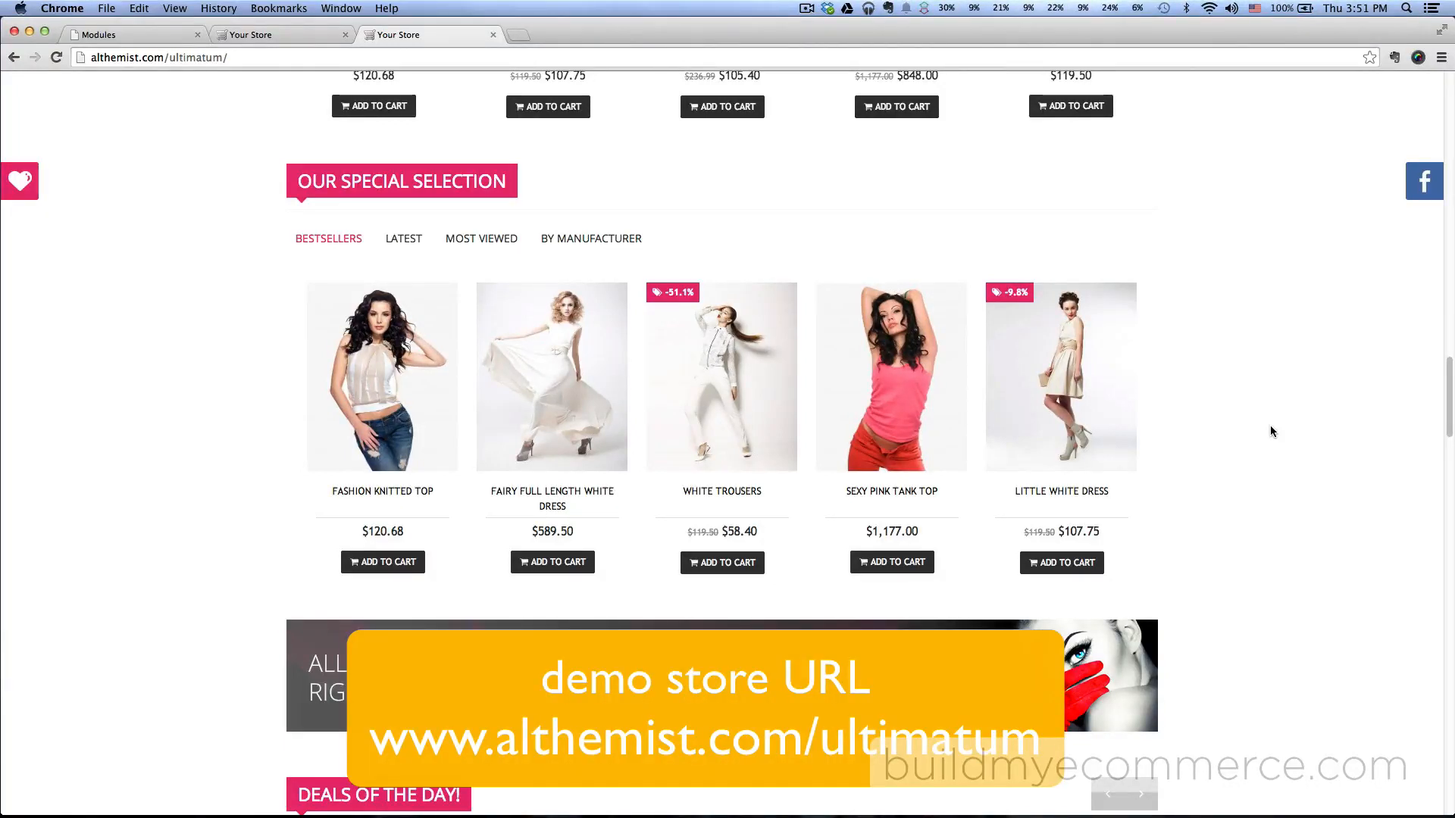
pyautogui.moveTo(266, 169)
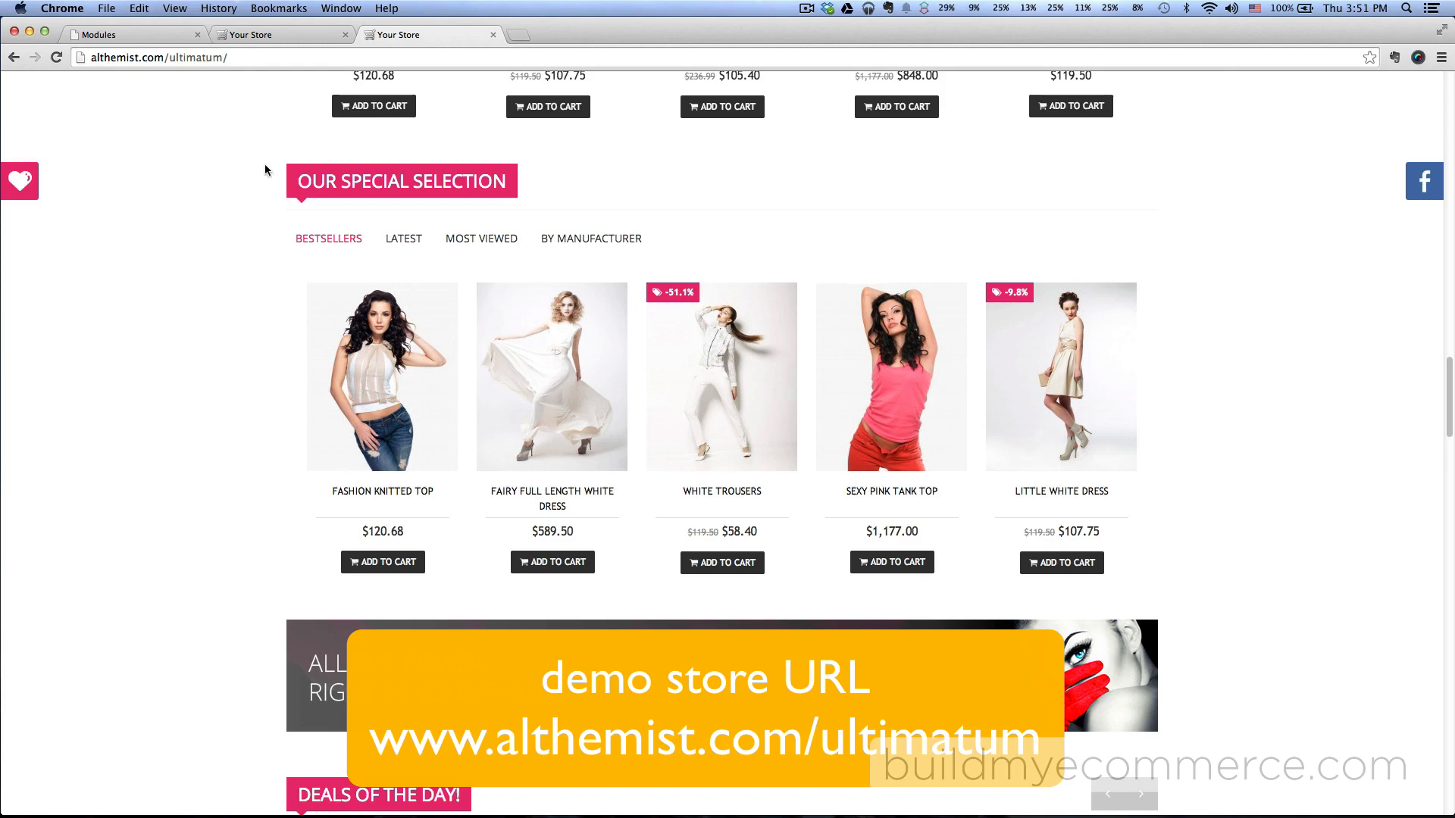
pyautogui.moveTo(273, 162)
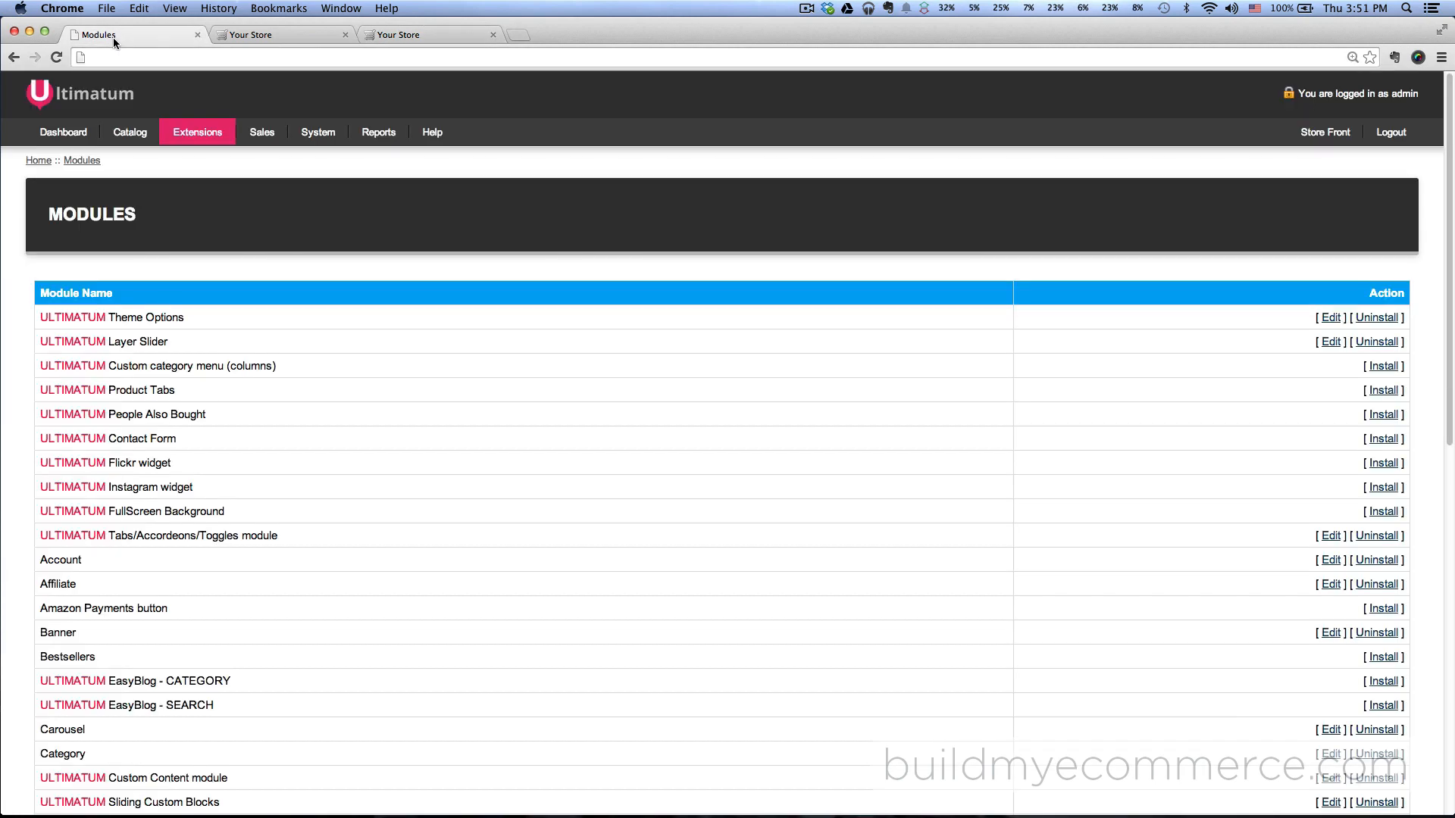
pyautogui.moveTo(430, 389)
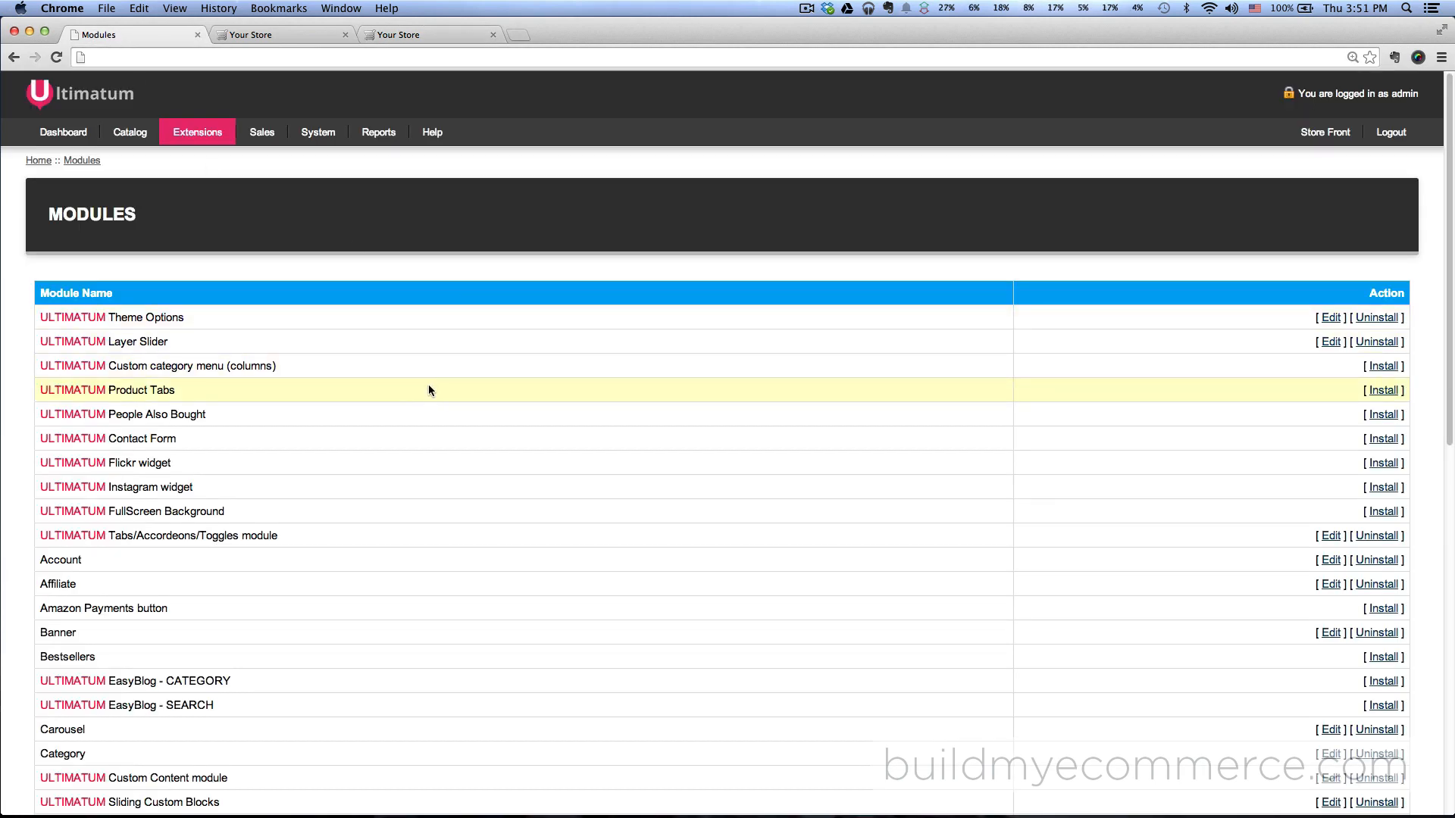
pyautogui.moveTo(720, 407)
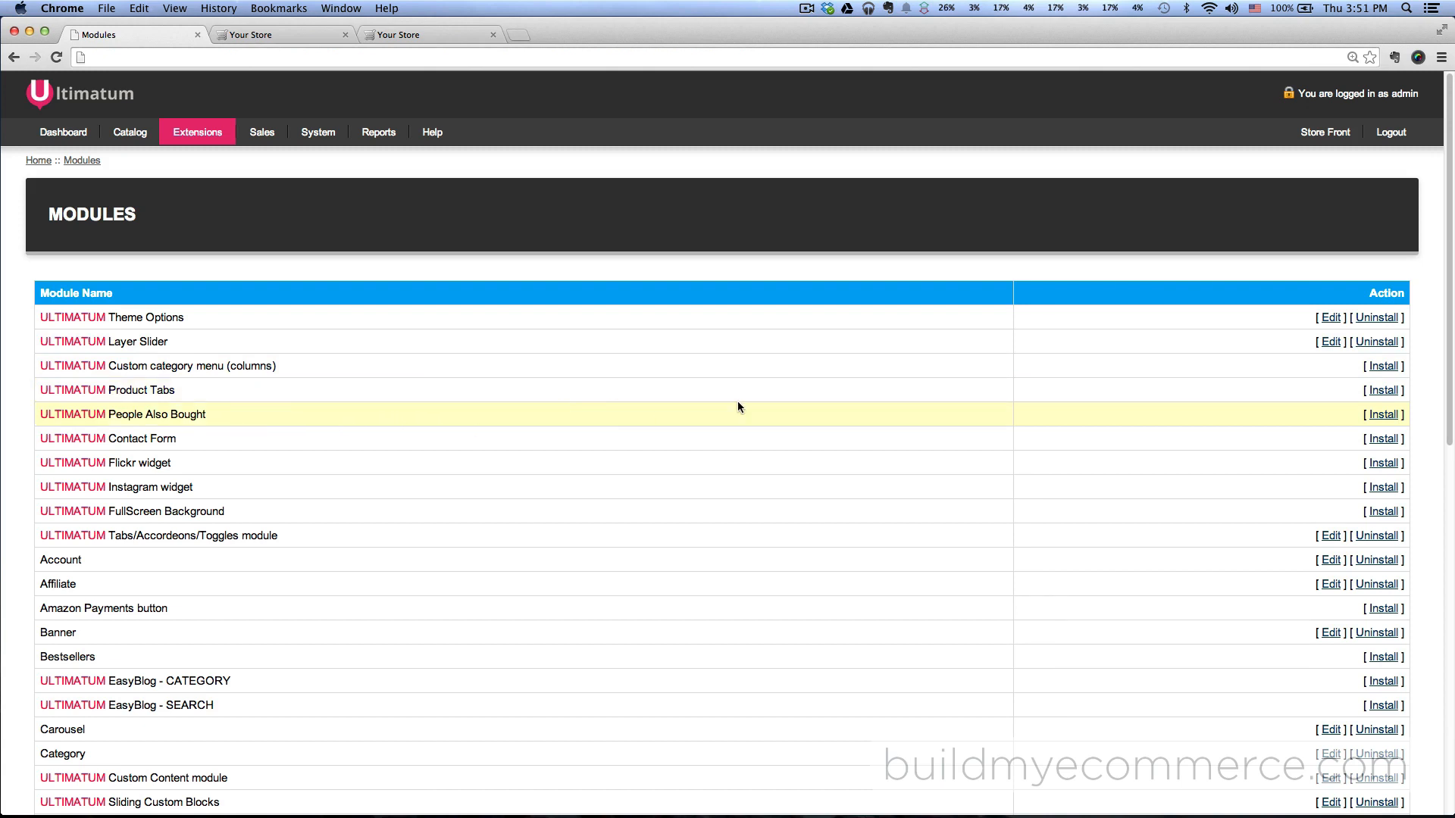
# Install the ULTIMATUM Product Tabs module and enter its settings.
pyautogui.click(1383, 391)
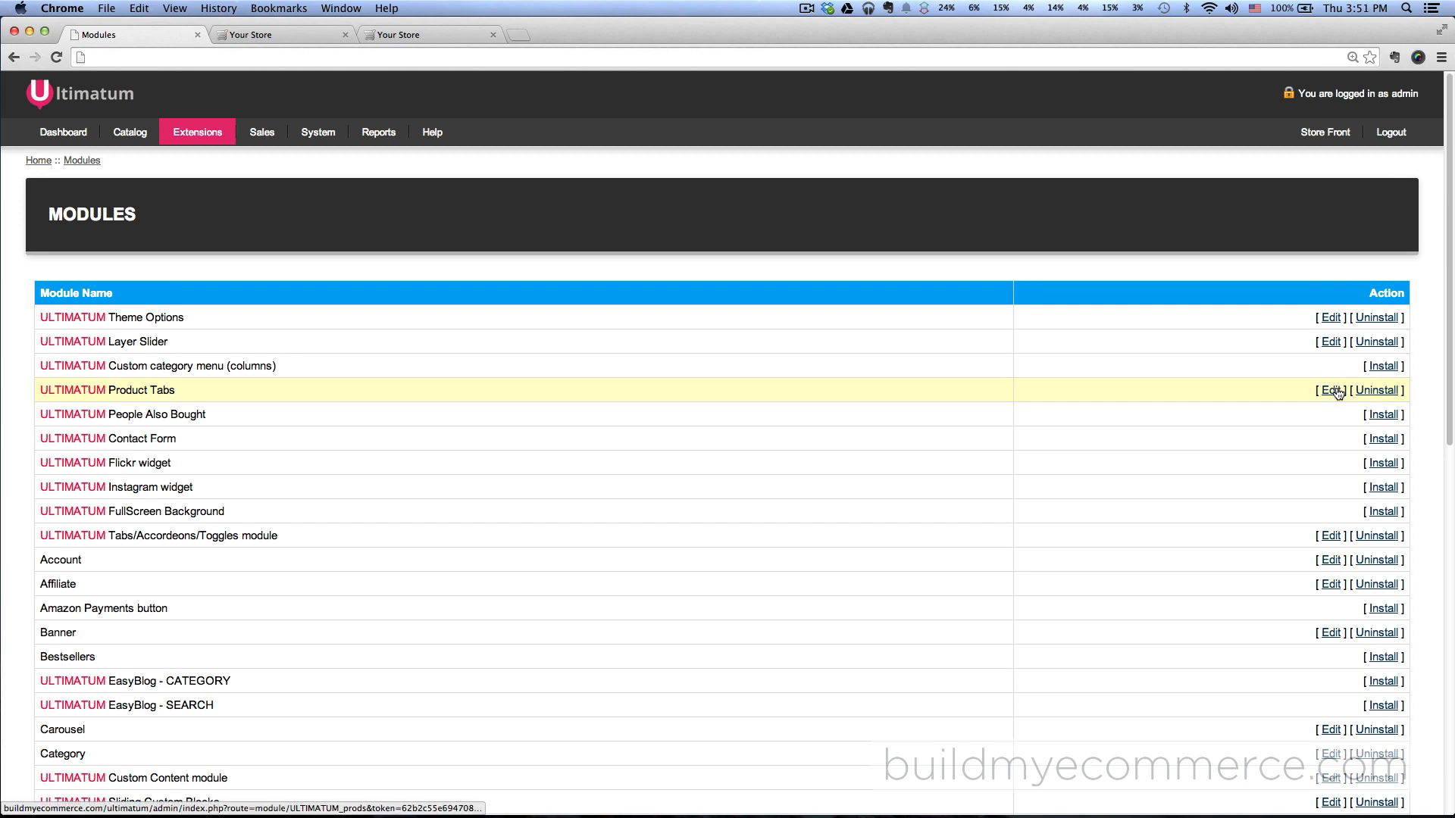
pyautogui.click(1331, 391)
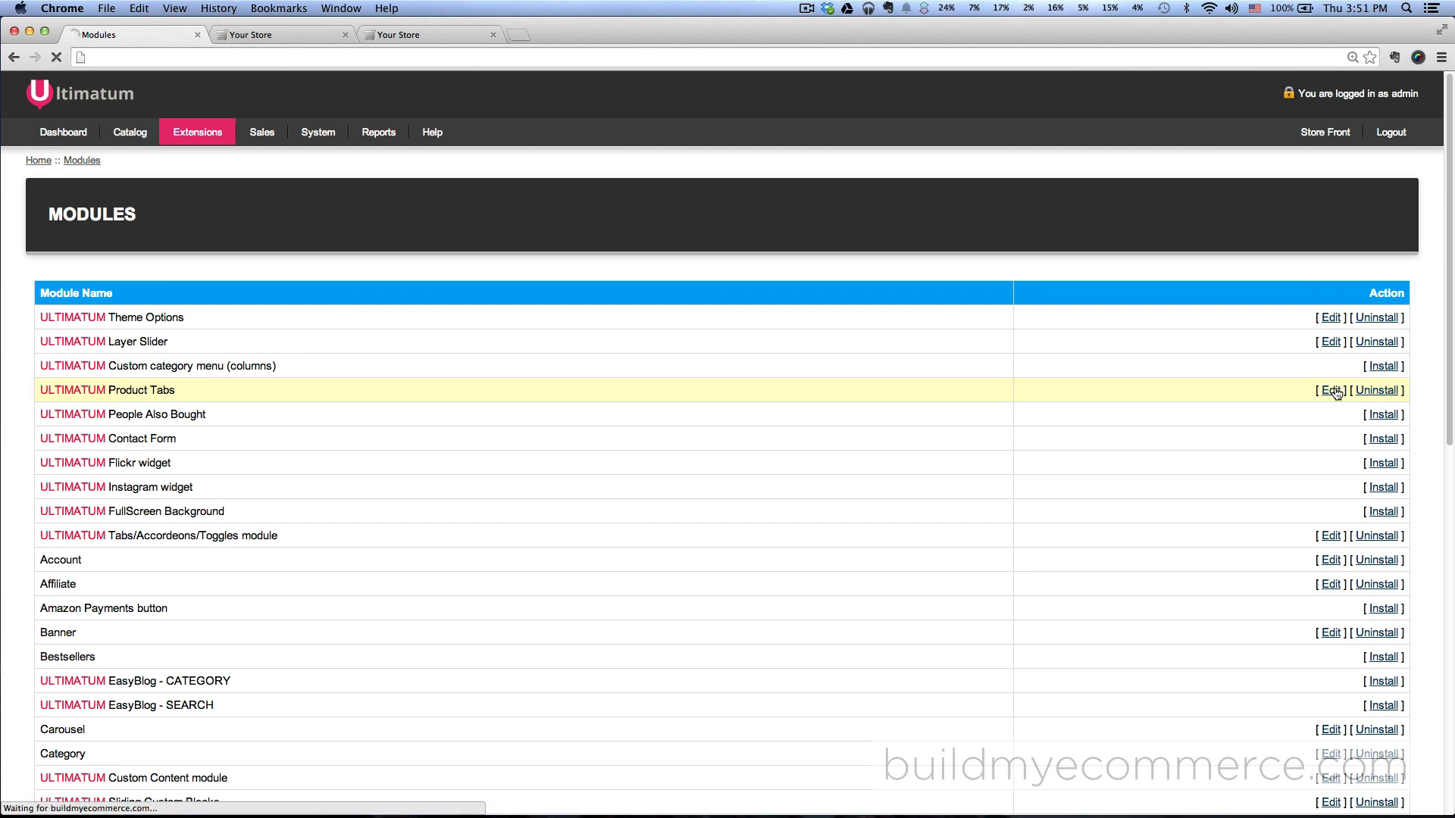
# Title the first section 'Bestsellers' sourced from the Best Seller standard product group.
pyautogui.click(1331, 391)
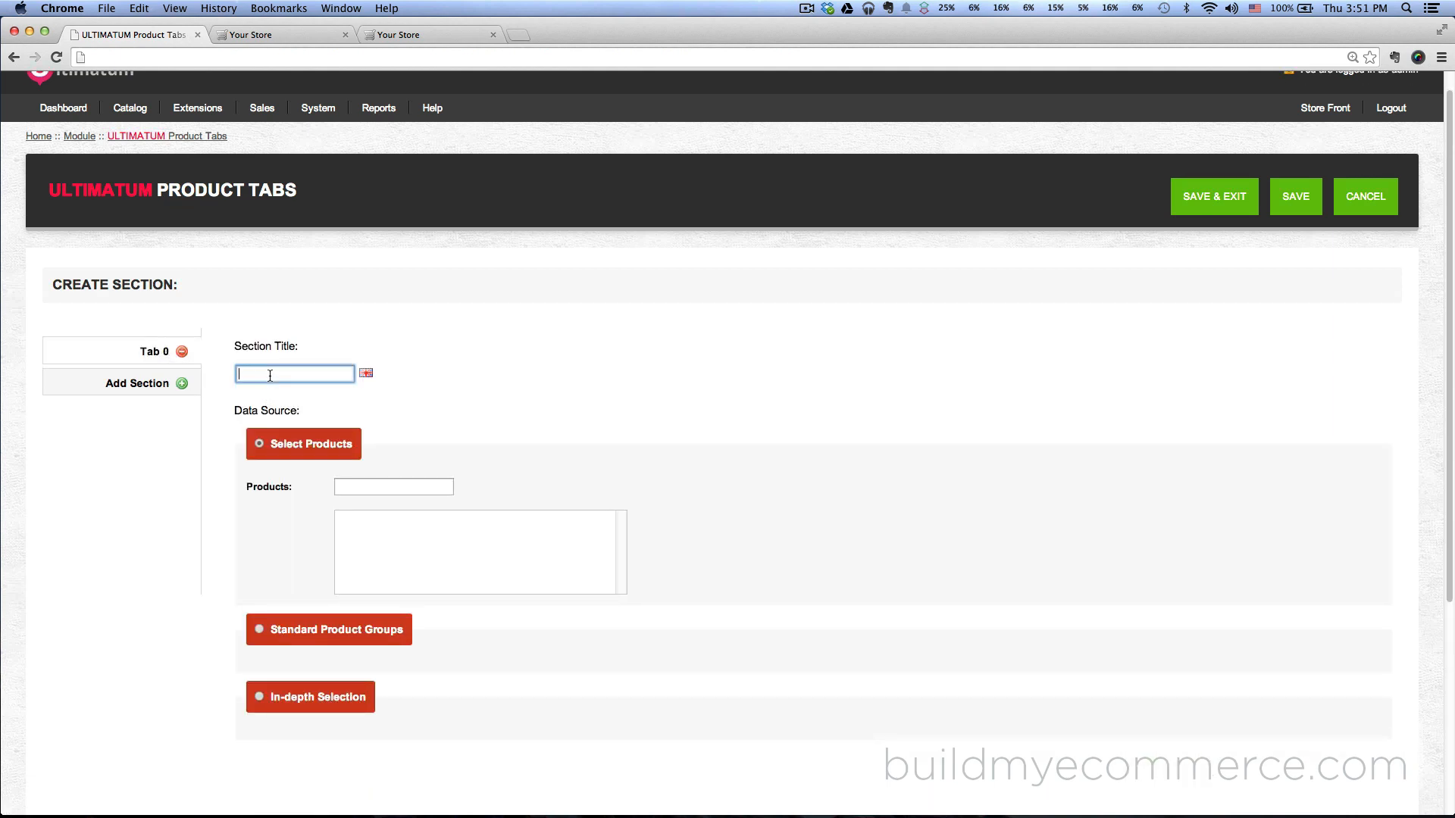
pyautogui.write('Be')
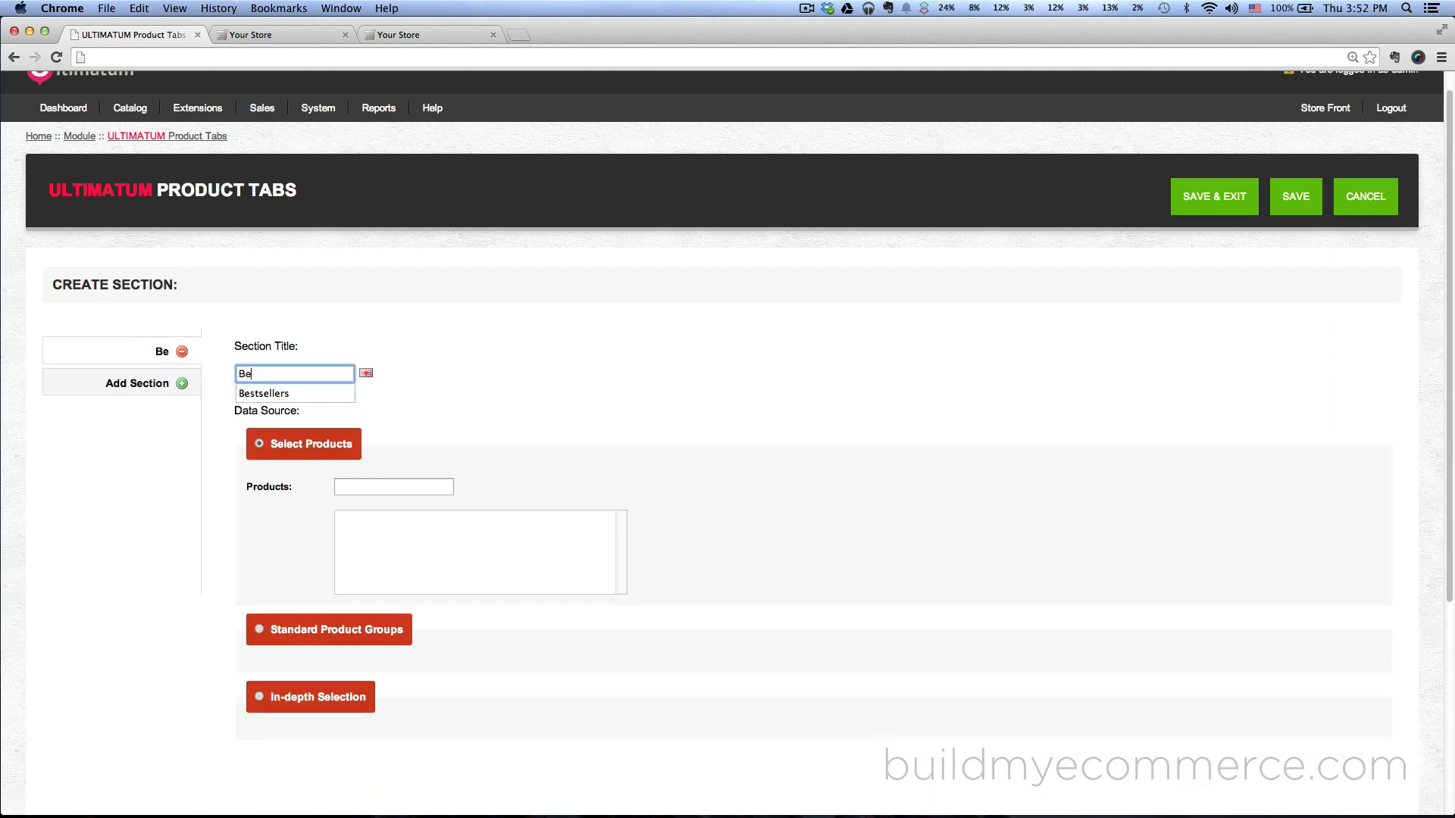
pyautogui.click(264, 394)
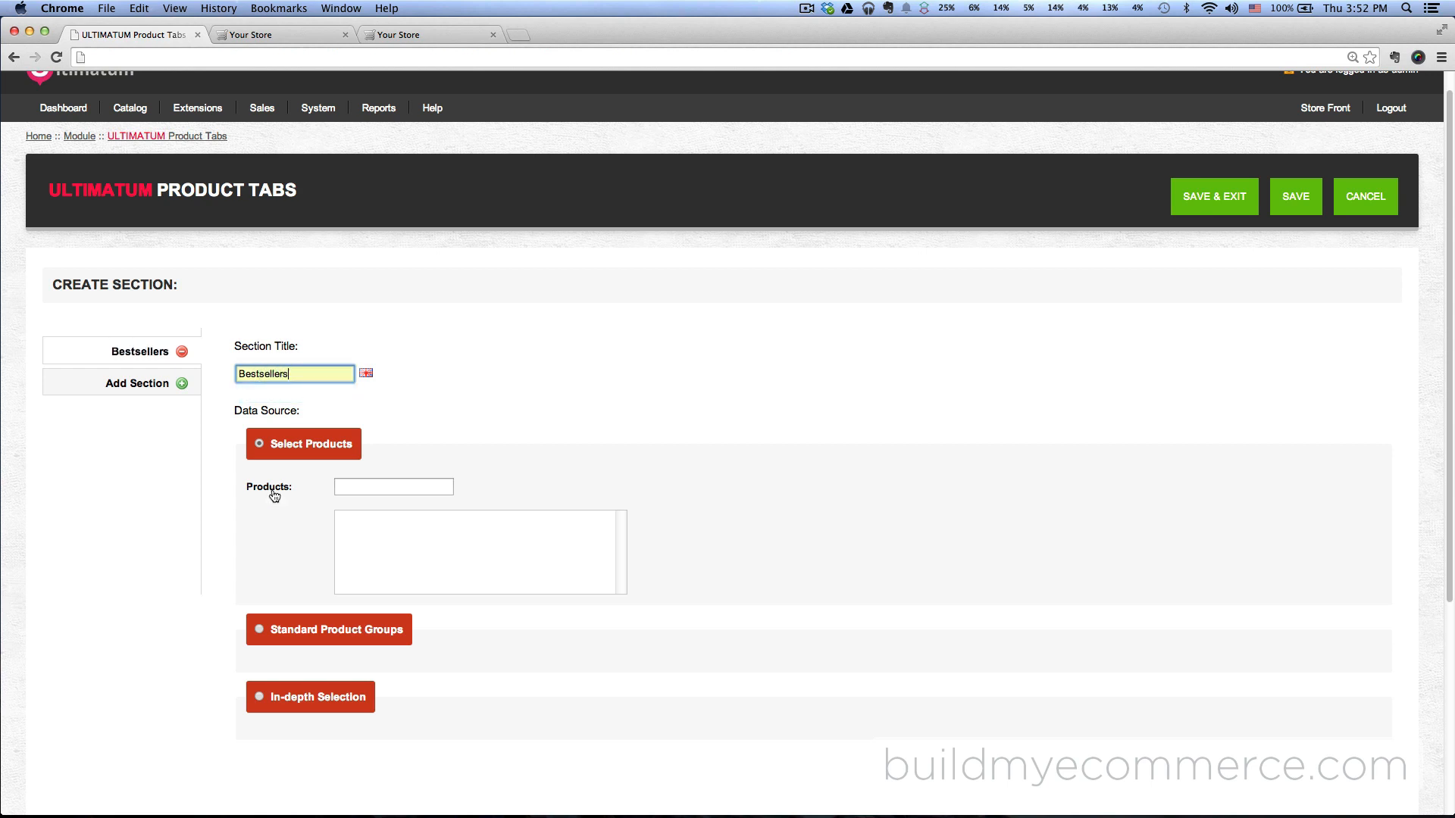
pyautogui.moveTo(293, 437)
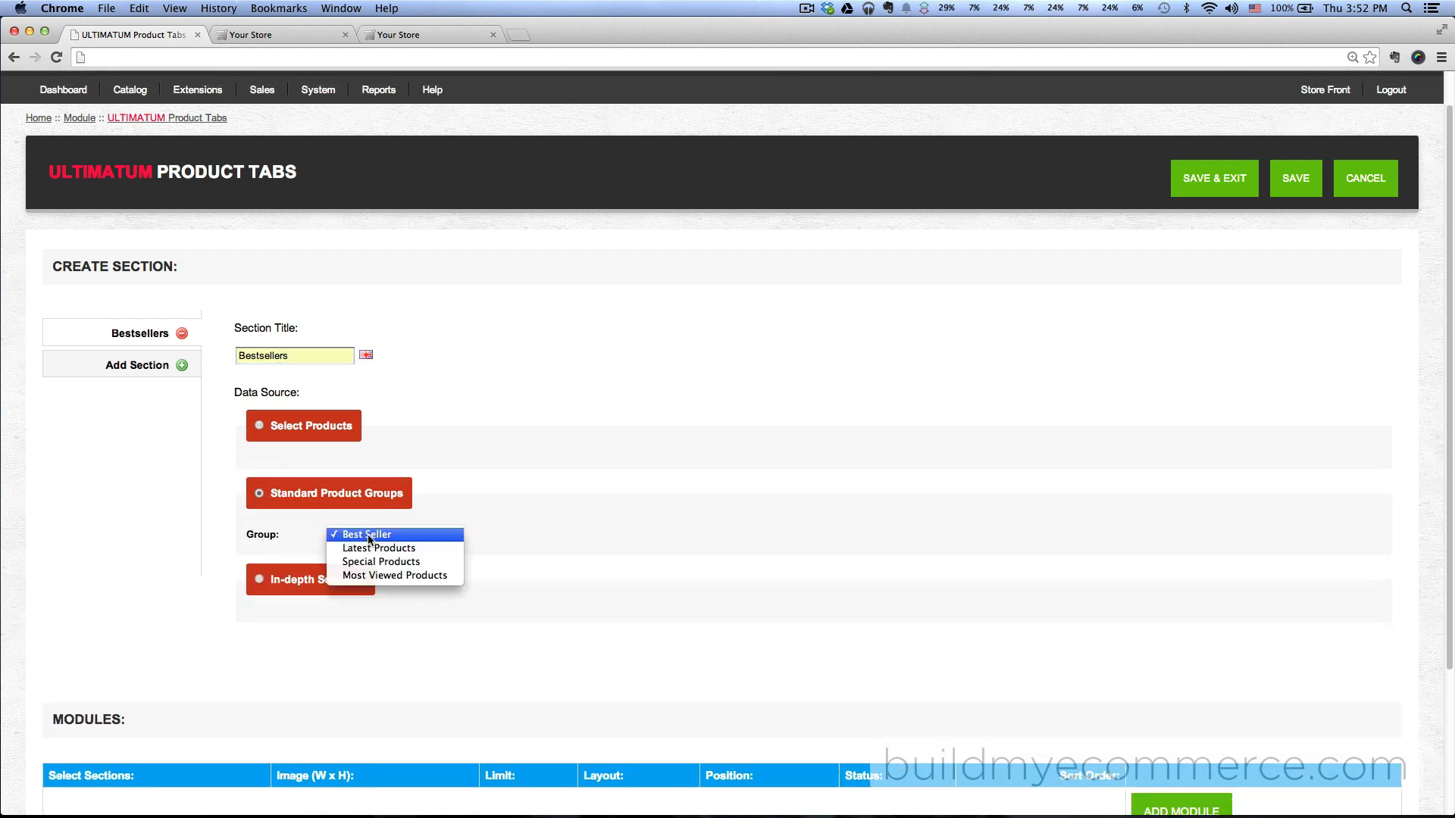
pyautogui.click(364, 533)
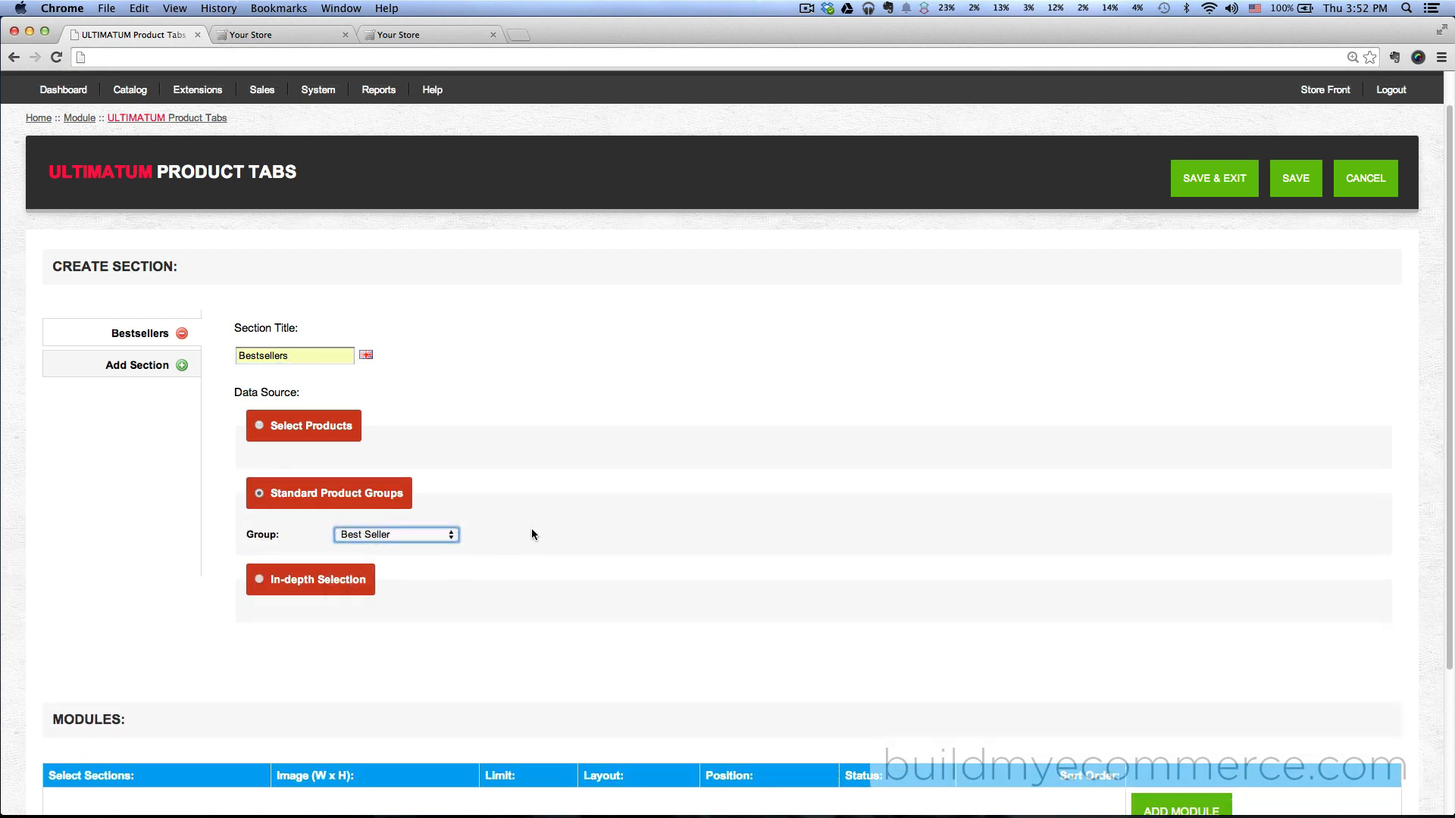
# Add a second section 'Latest' sourced from the Latest Products standard group.
pyautogui.click(185, 363)
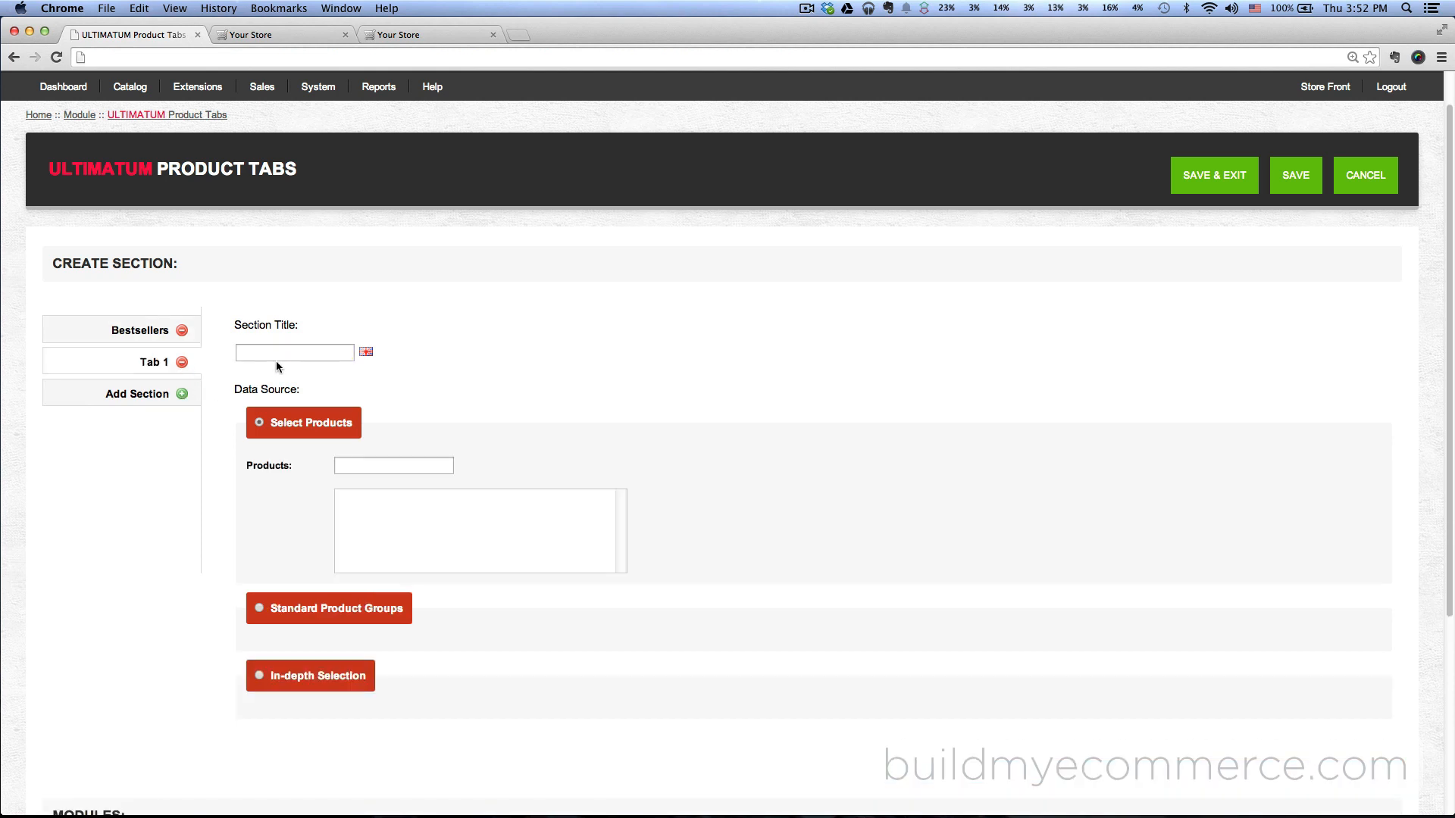
pyautogui.write('L')
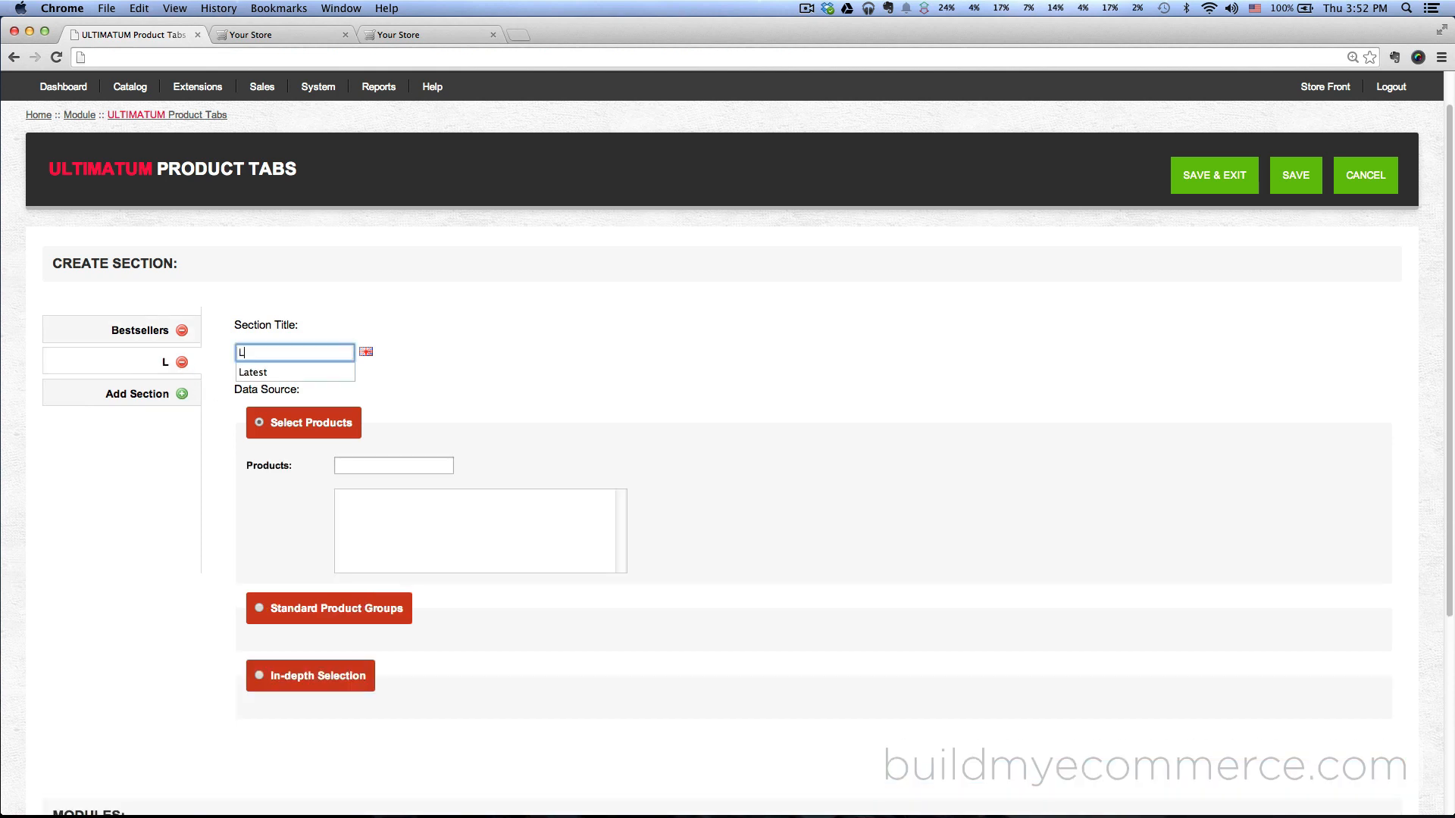
pyautogui.click(254, 373)
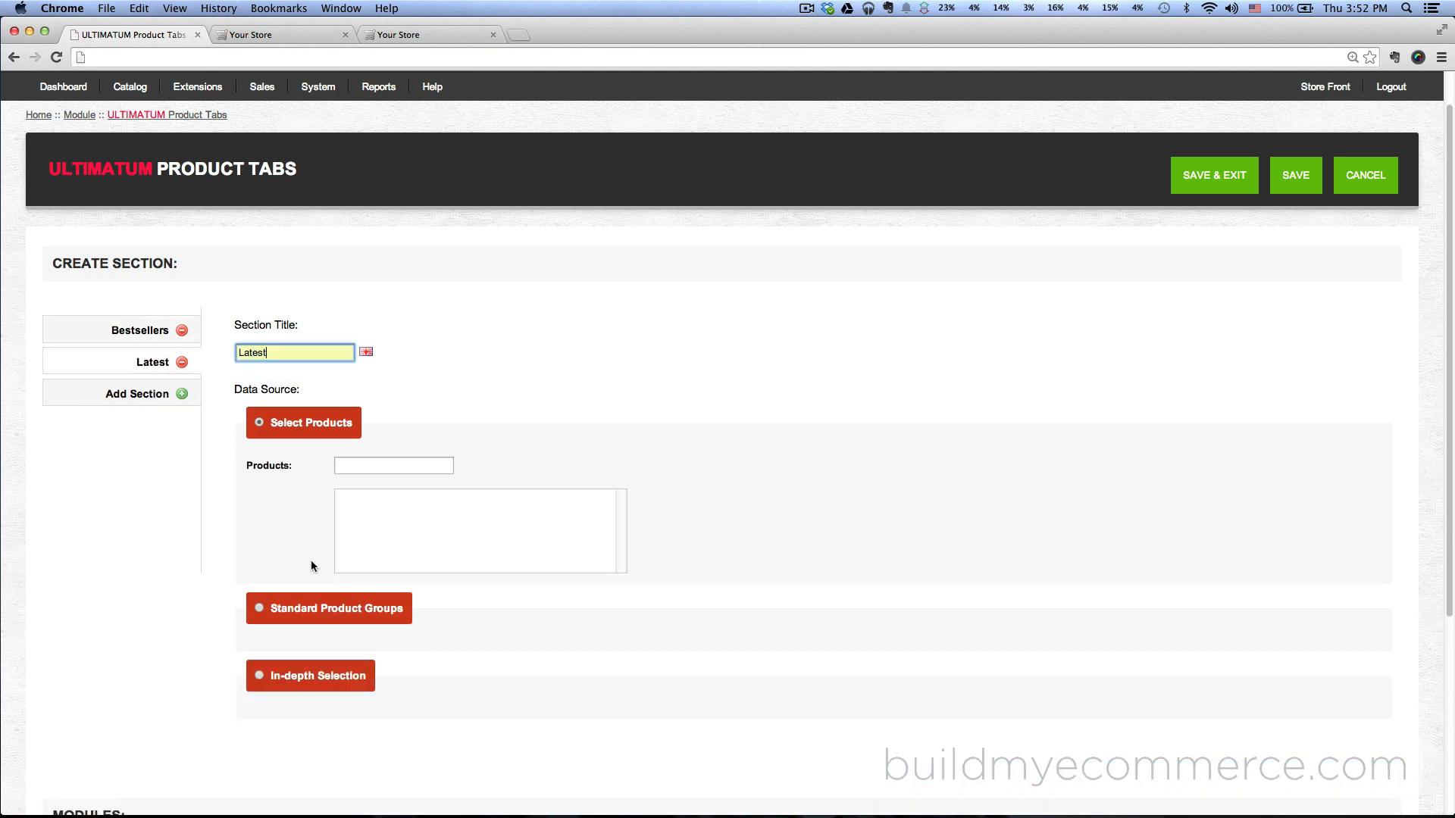
pyautogui.click(258, 610)
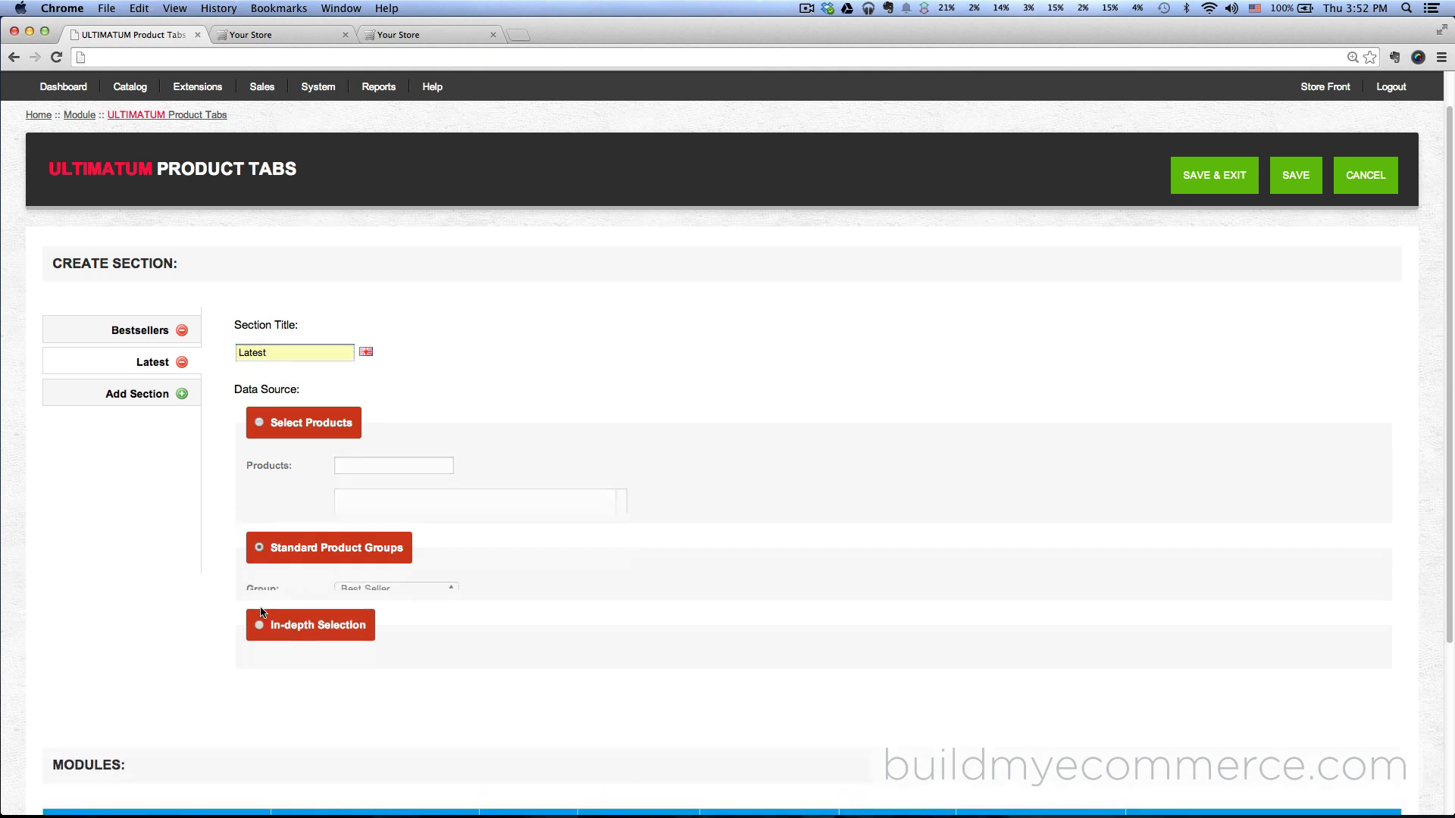
pyautogui.click(396, 588)
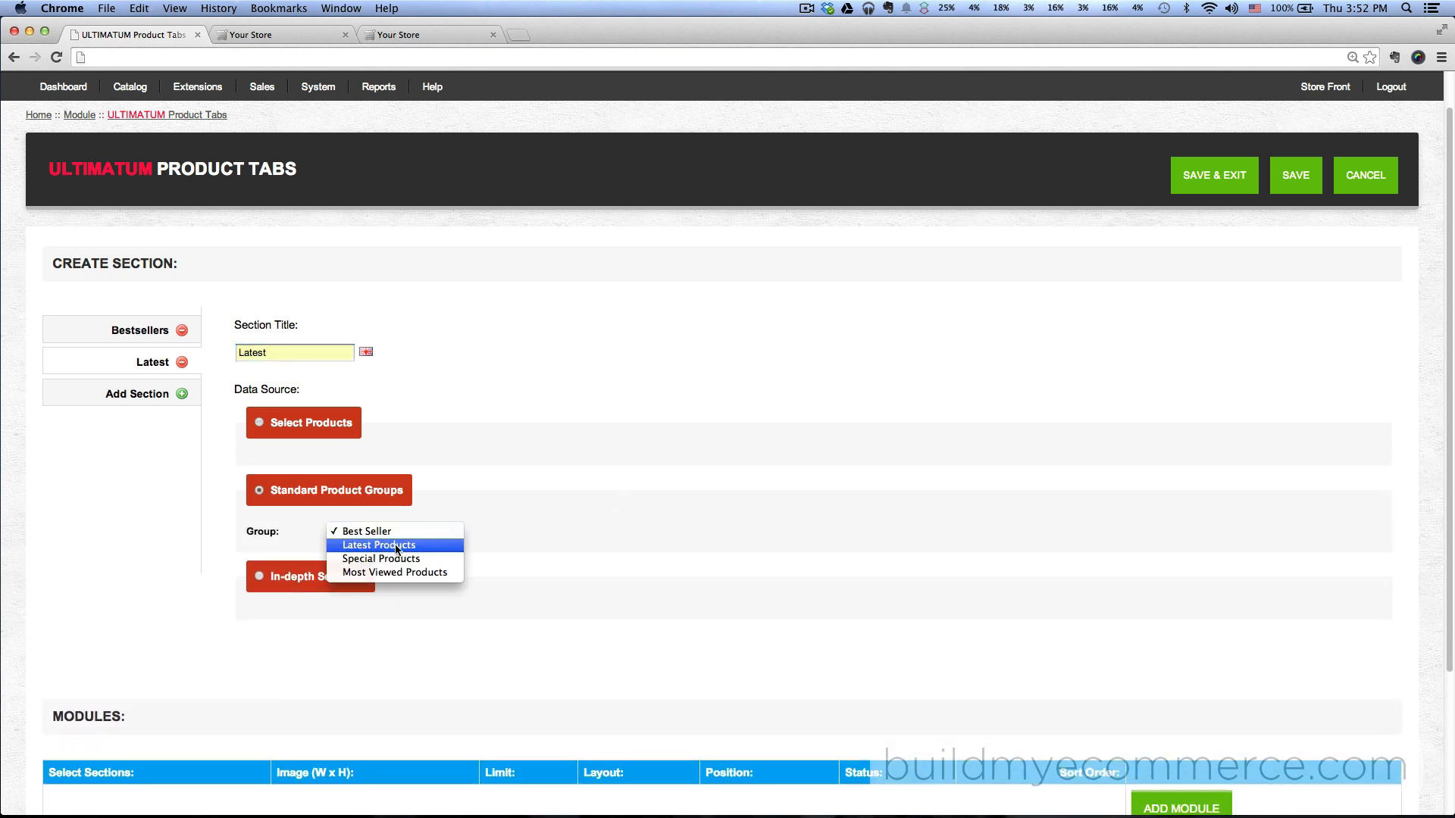
pyautogui.click(378, 544)
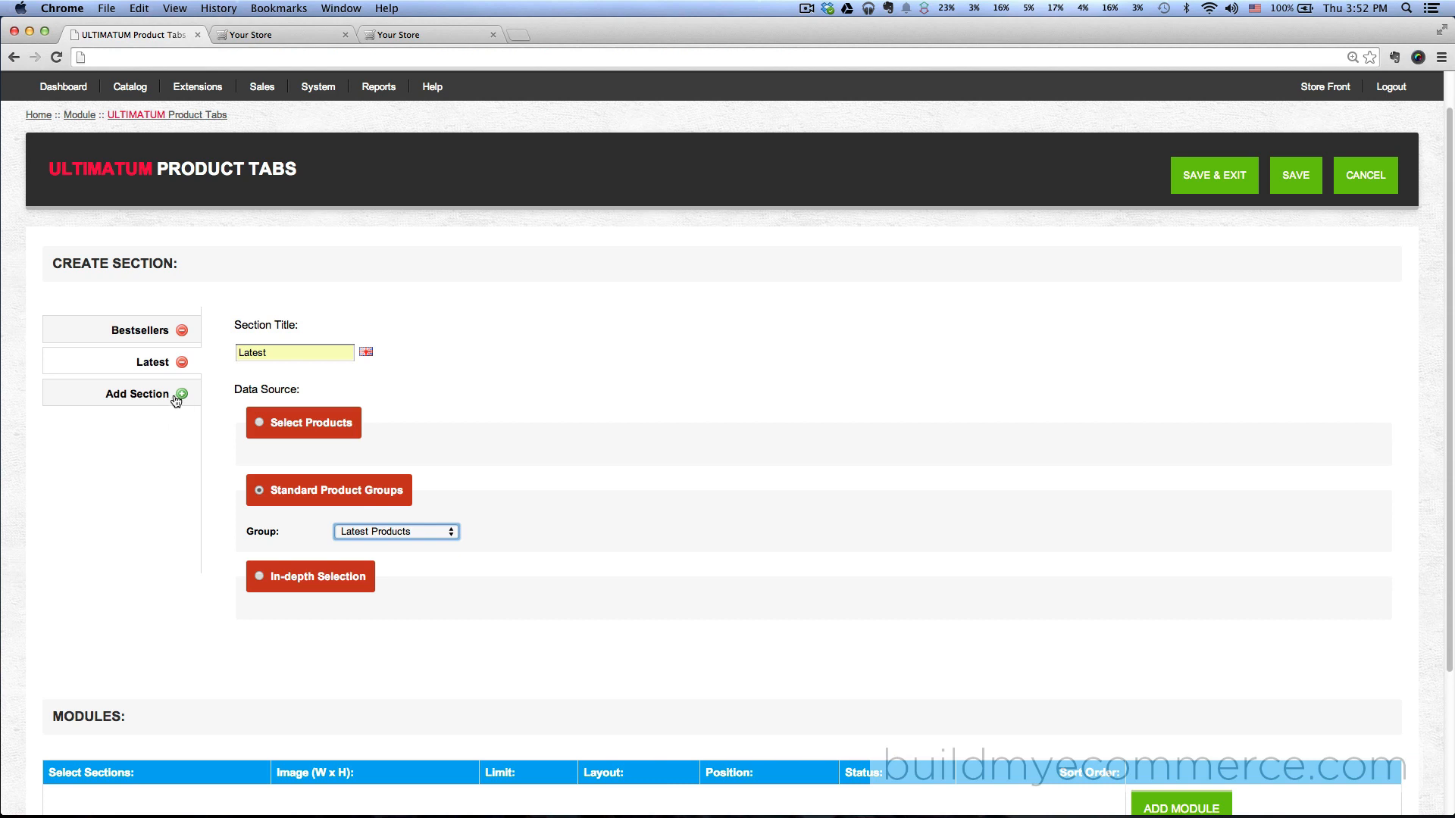
# Add a third section 'Most Viewed' sourced from the Most Viewed Products group.
pyautogui.click(181, 394)
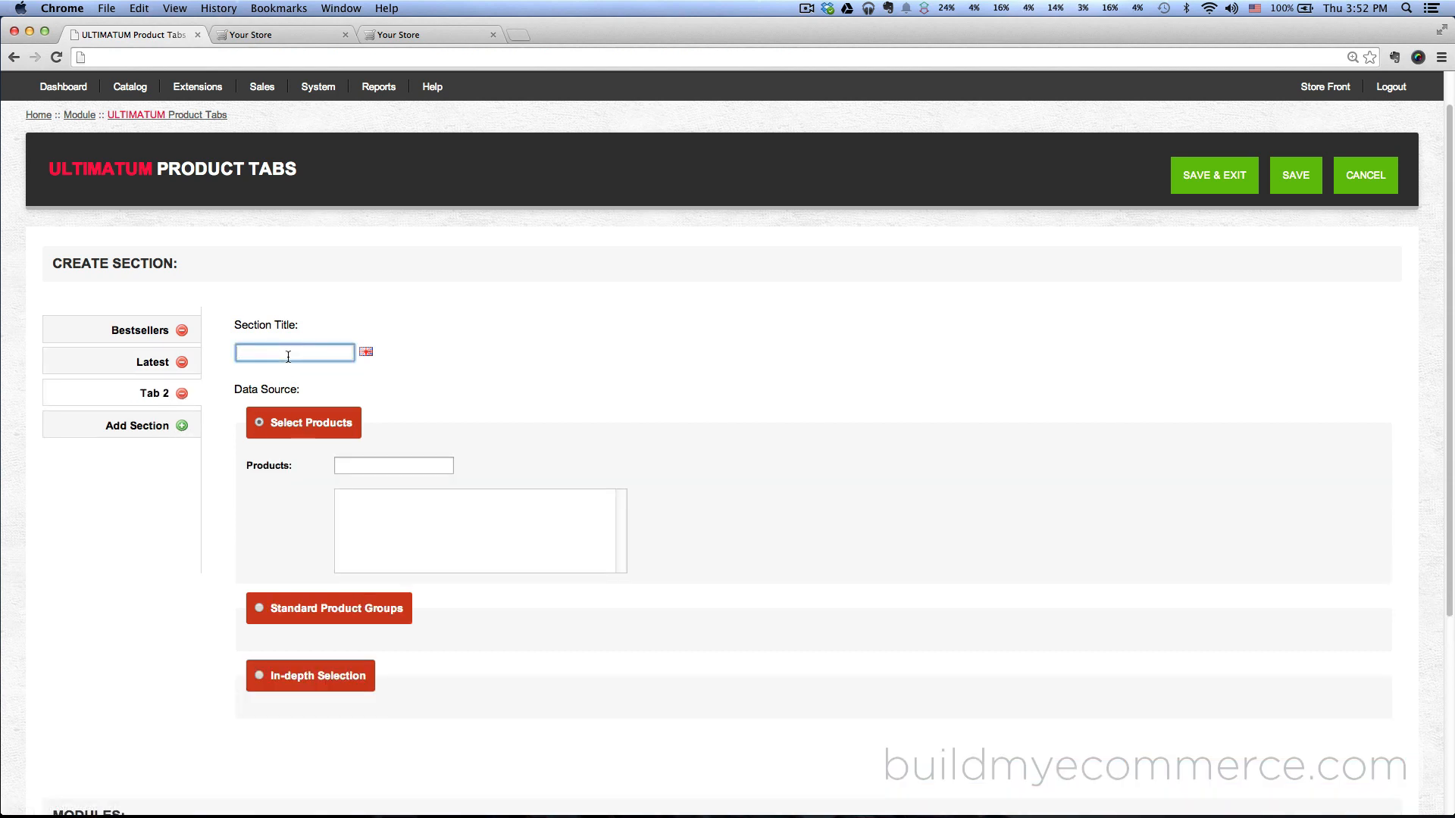
pyautogui.write('Most Viewed')
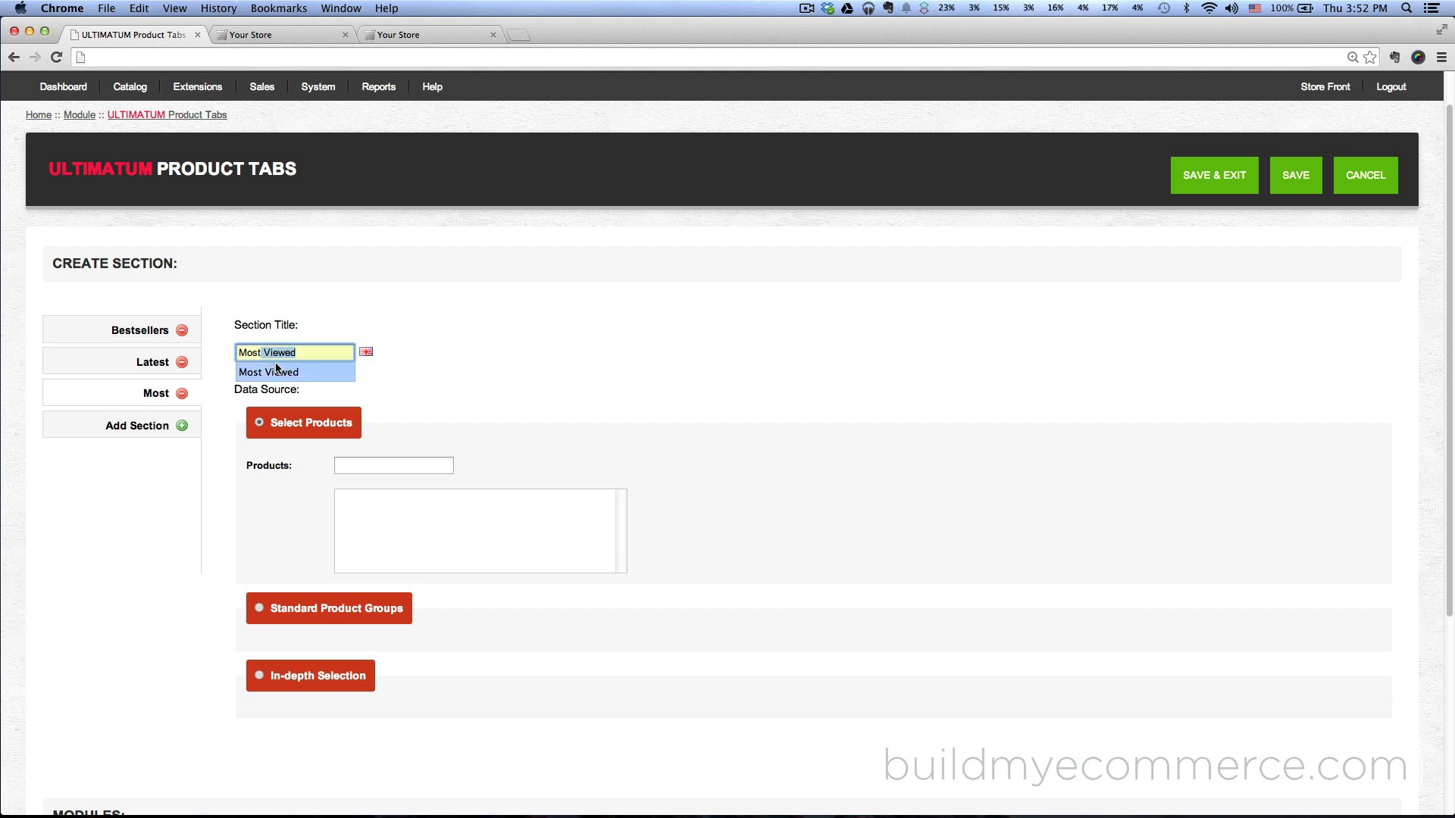
pyautogui.click(268, 372)
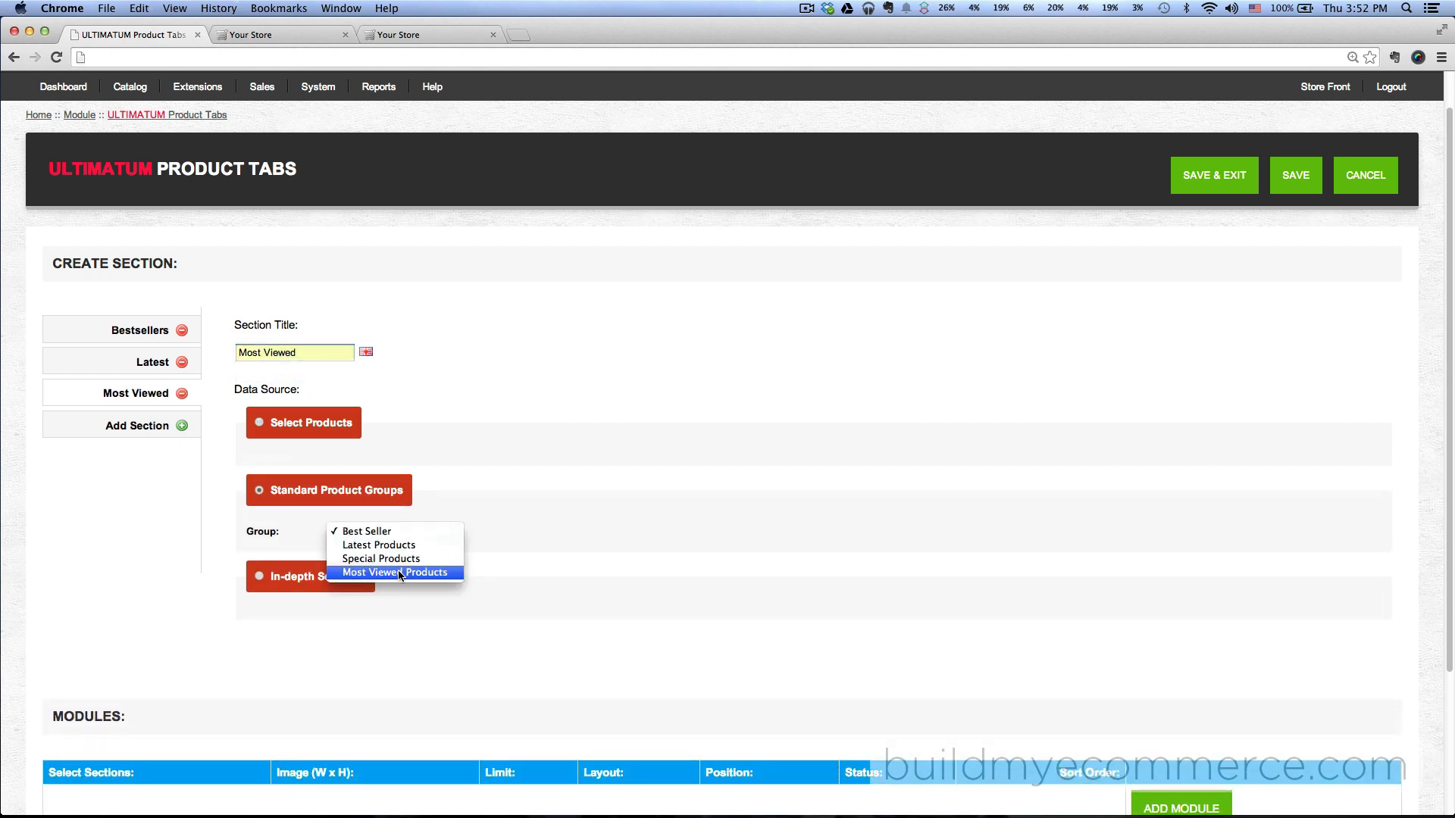
pyautogui.click(394, 573)
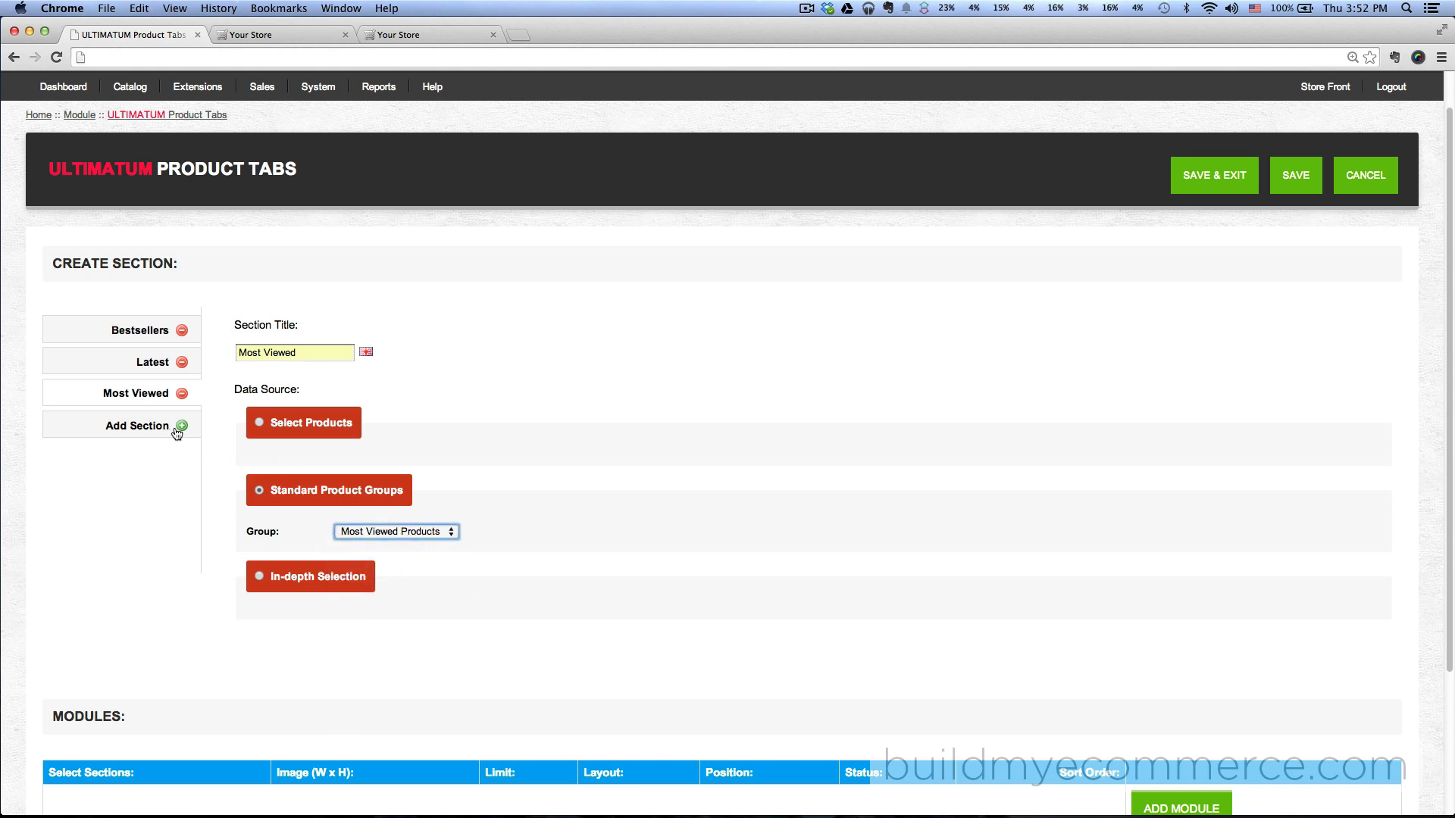
# Add a fourth section 'By manufacturer' filtered to the Desktops > Mac category.
pyautogui.click(182, 426)
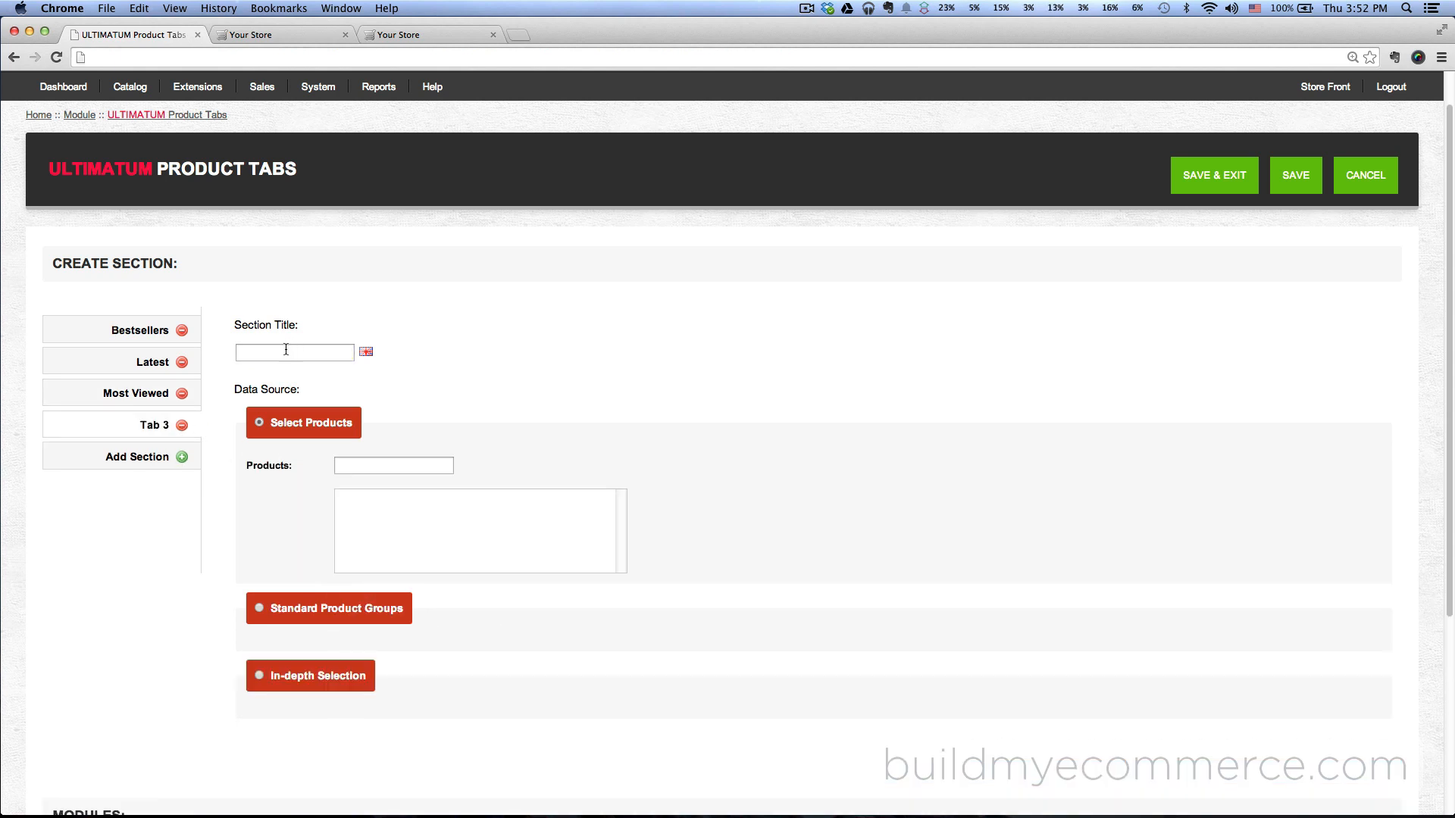
pyautogui.write('By')
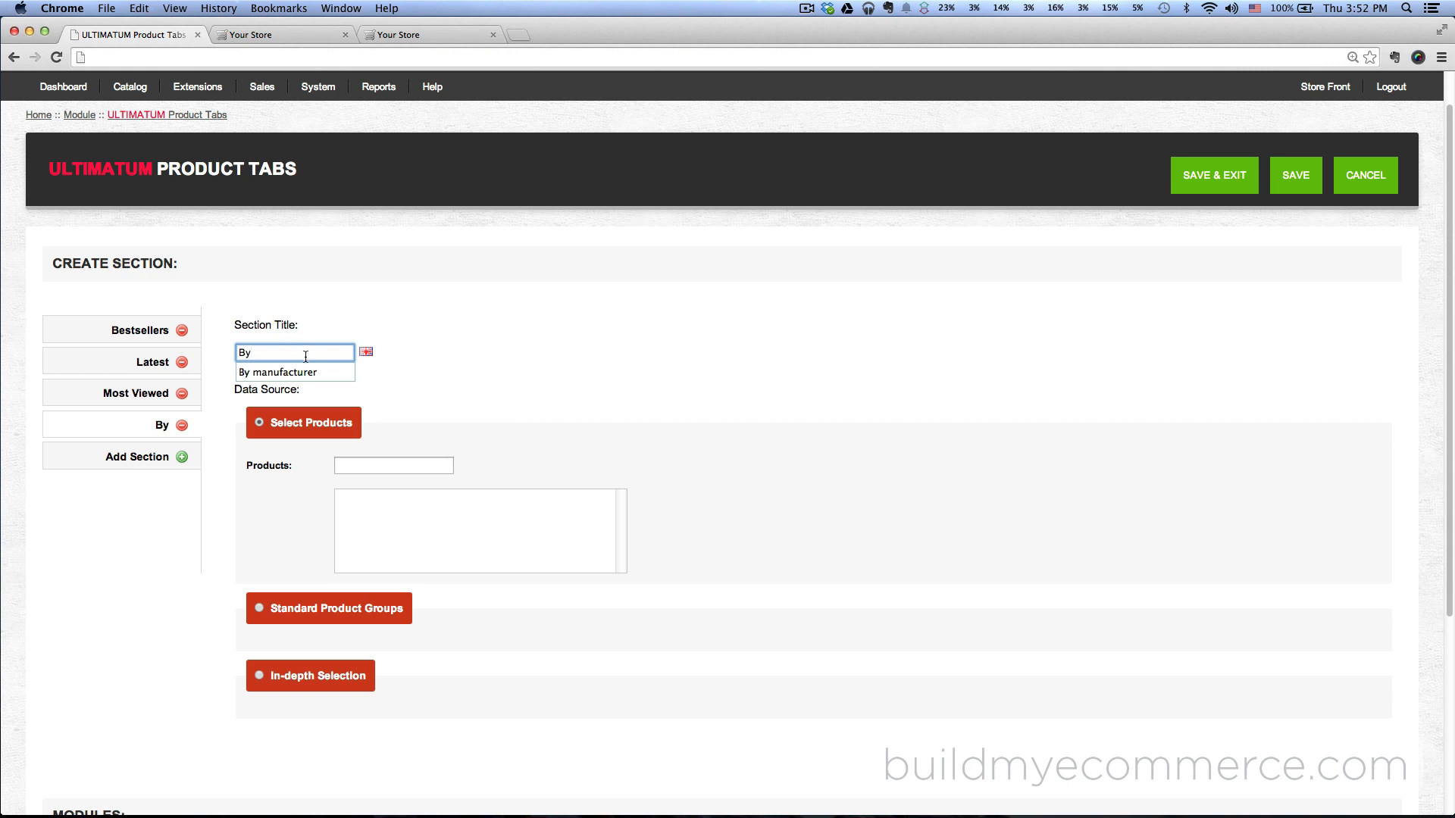
pyautogui.click(276, 373)
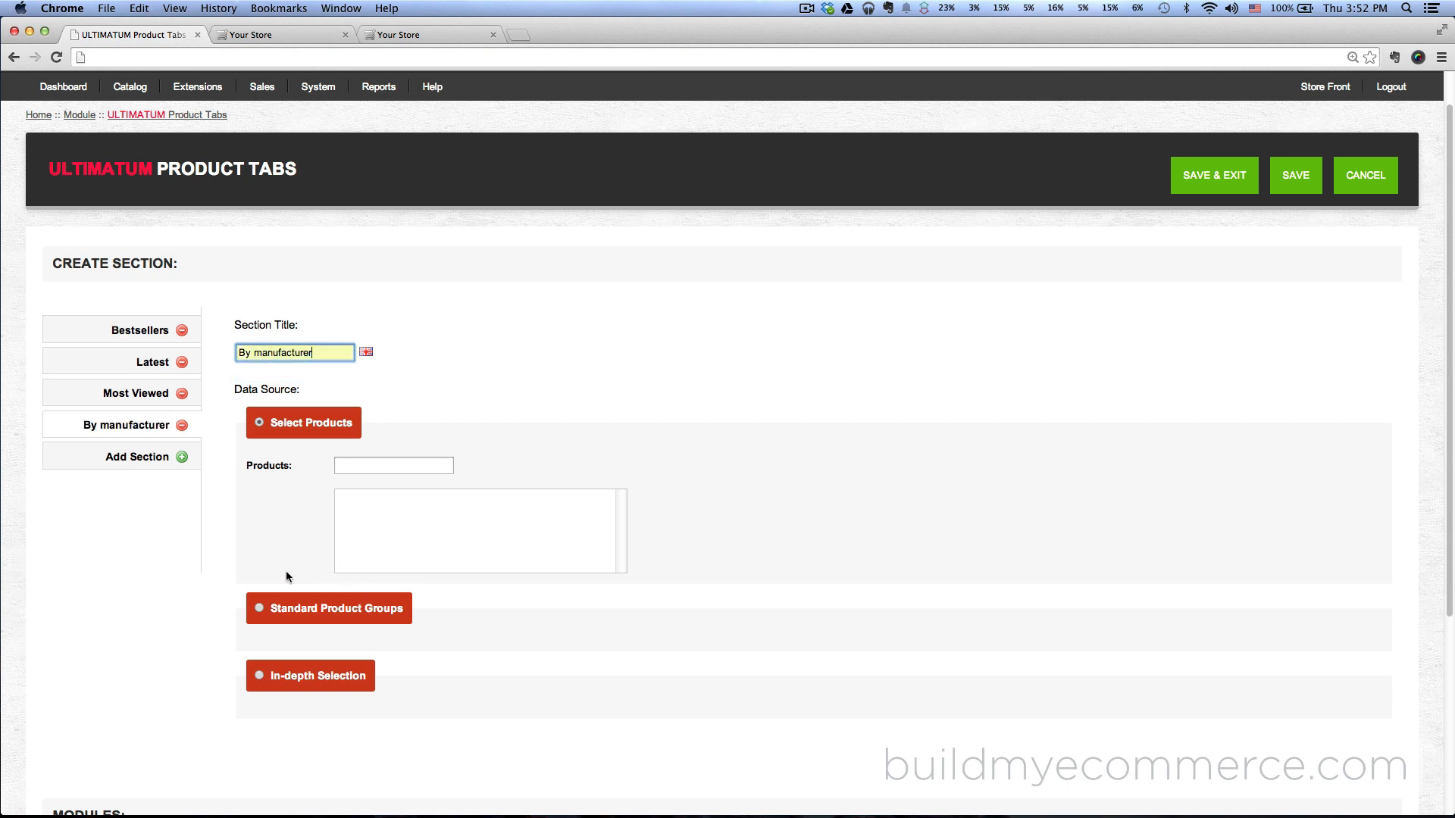
pyautogui.scroll(-3)
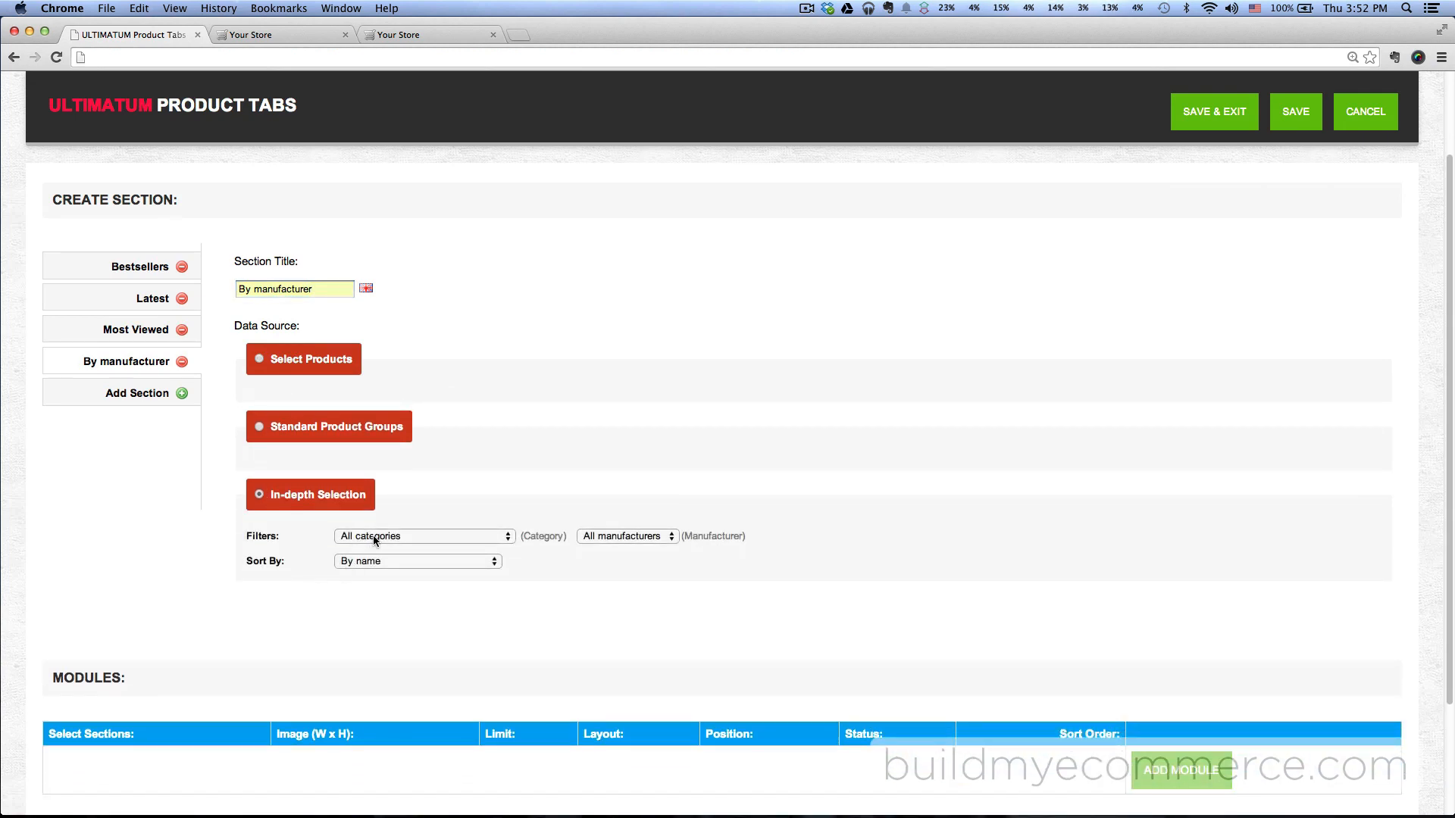
pyautogui.click(423, 537)
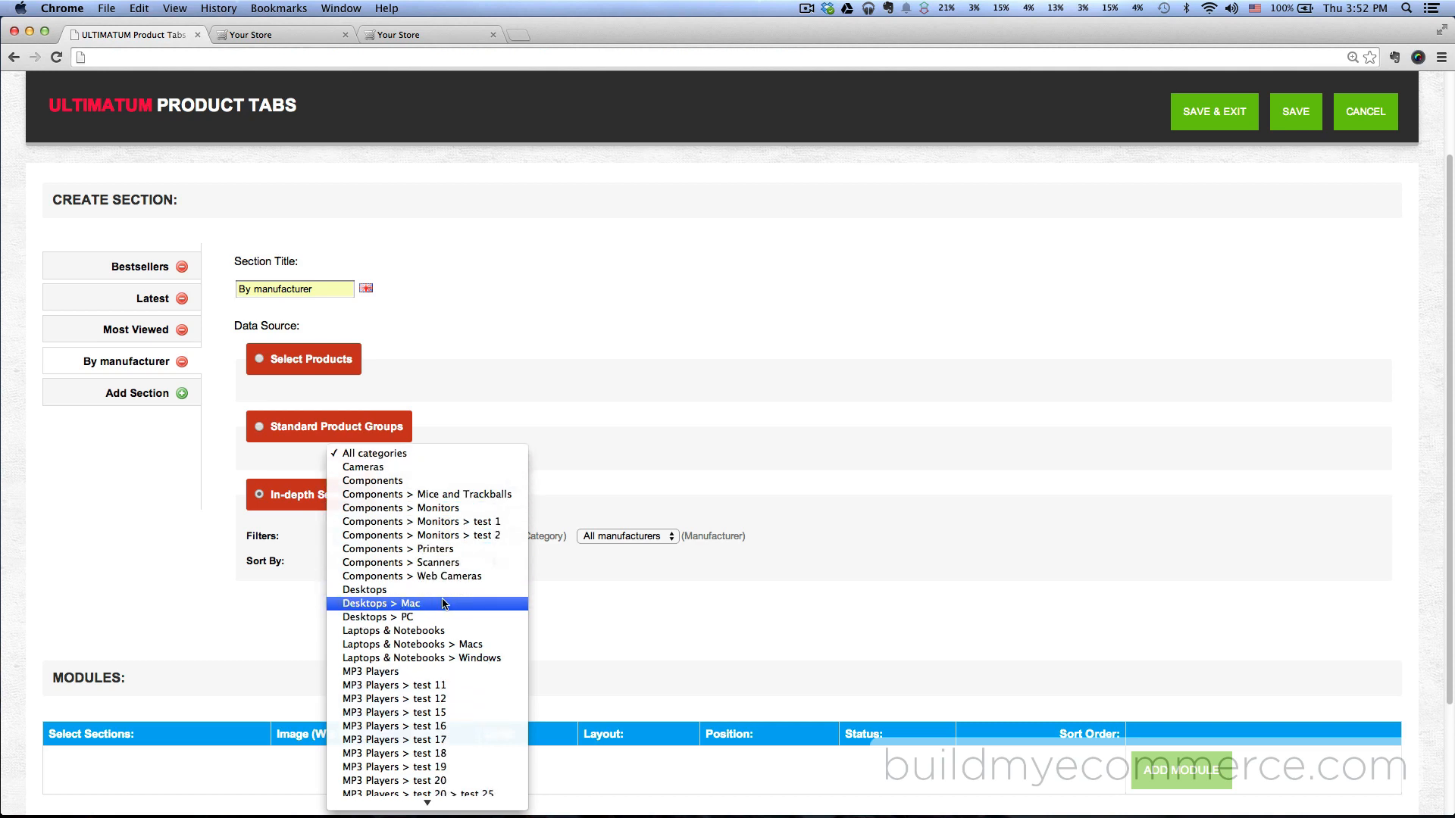
pyautogui.click(382, 603)
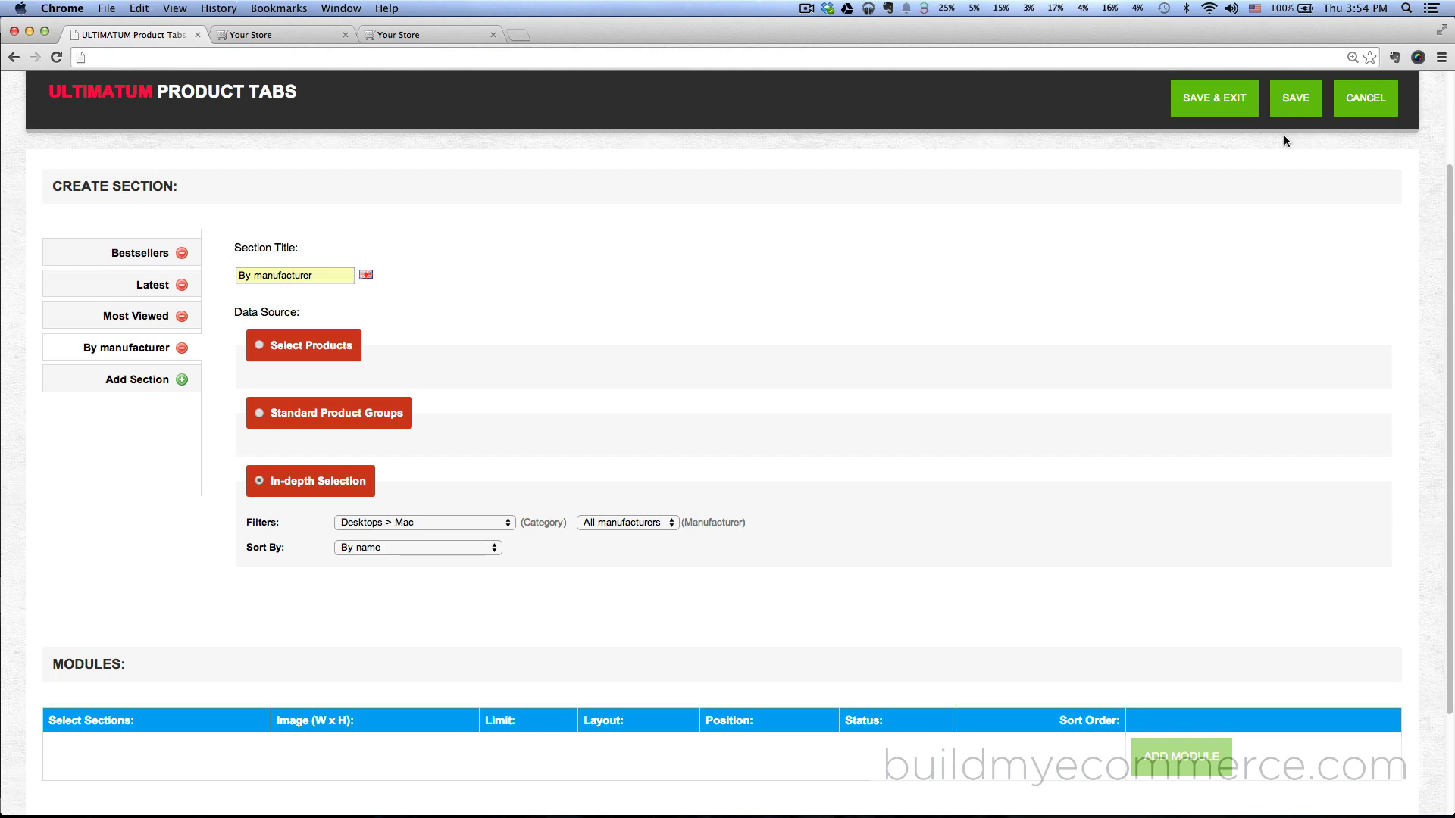
# Save the Product Tabs module with its four sections and reach the Modules table.
pyautogui.click(1296, 97)
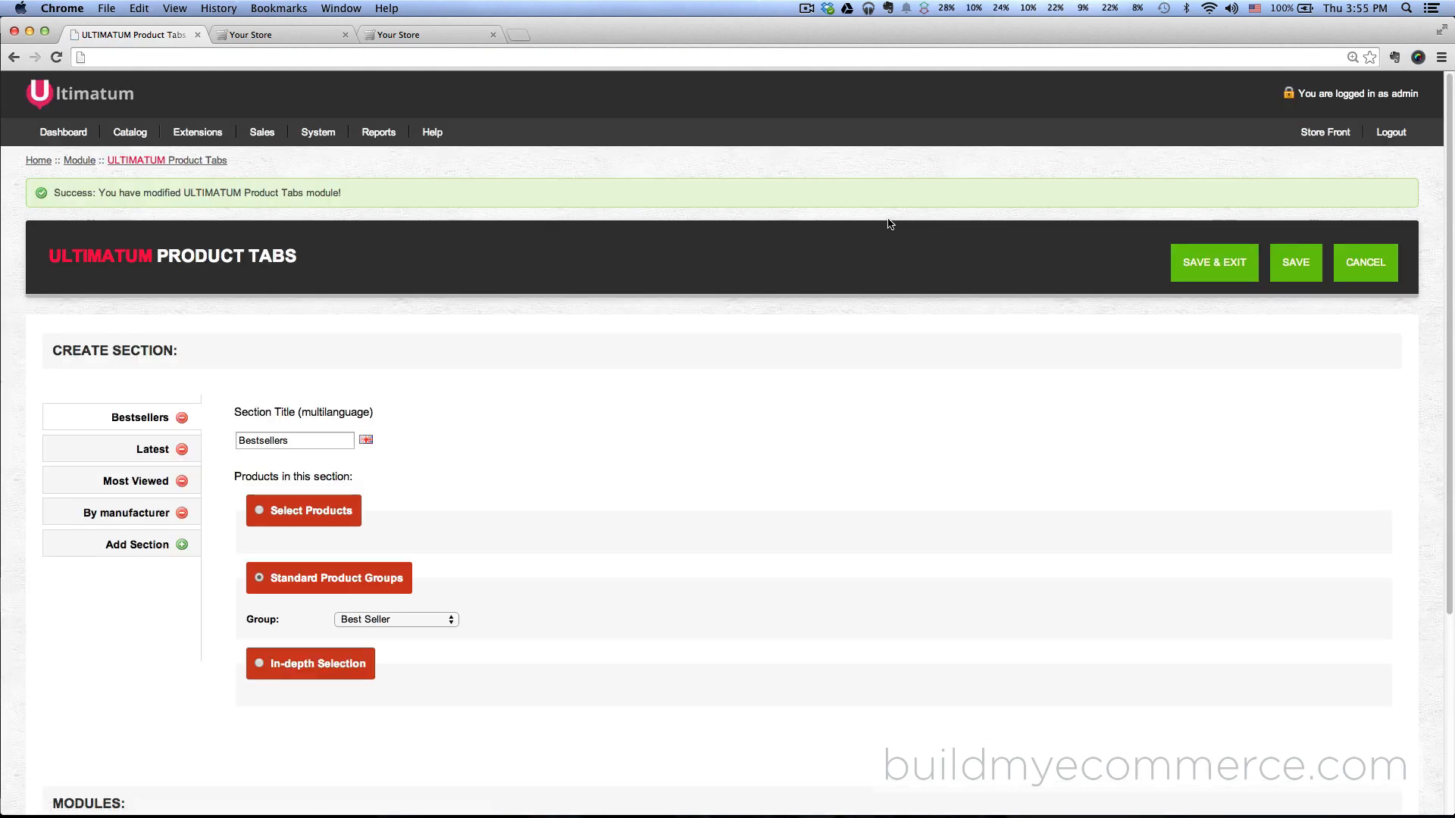
pyautogui.scroll(-3)
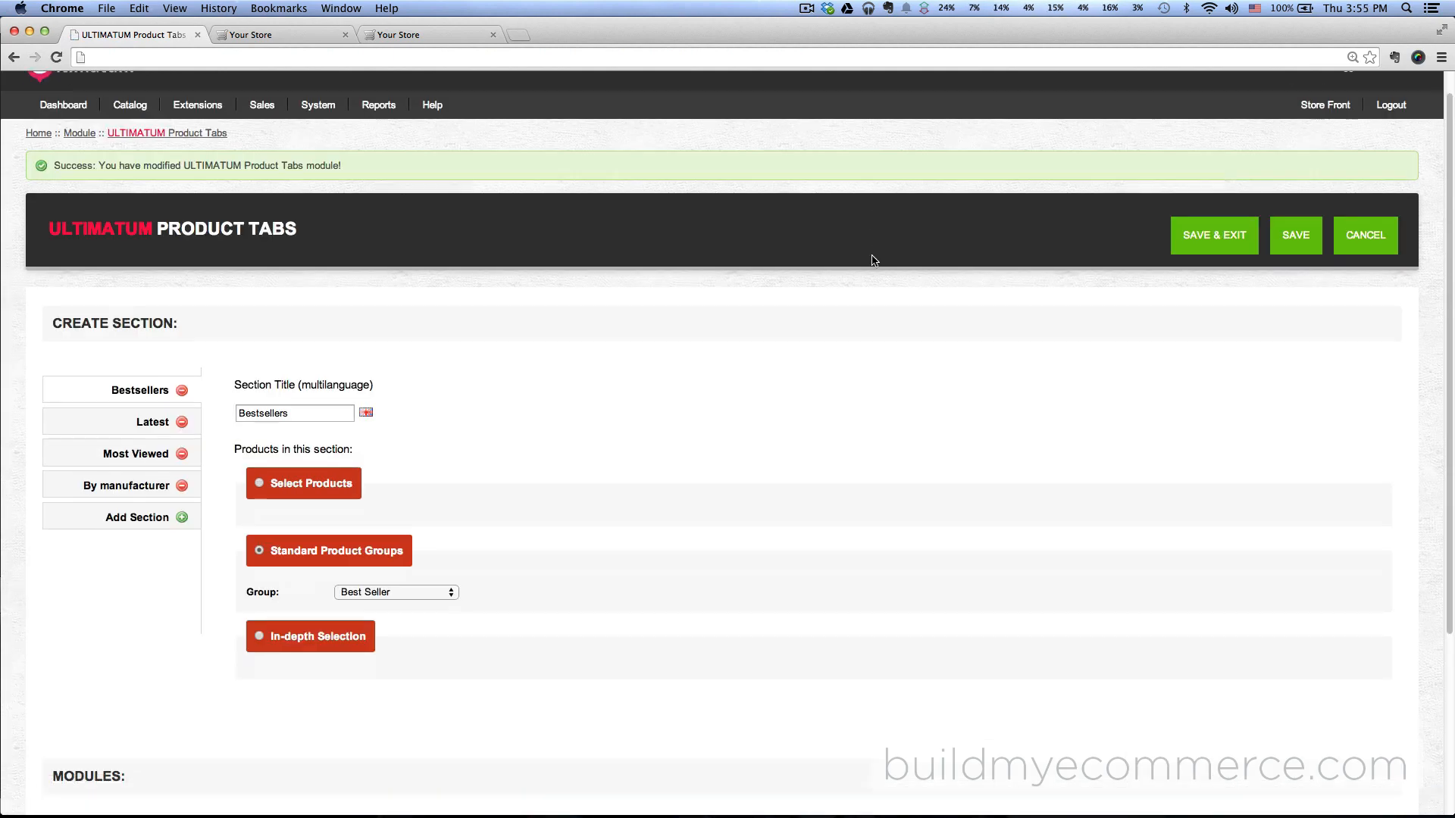
pyautogui.scroll(-3)
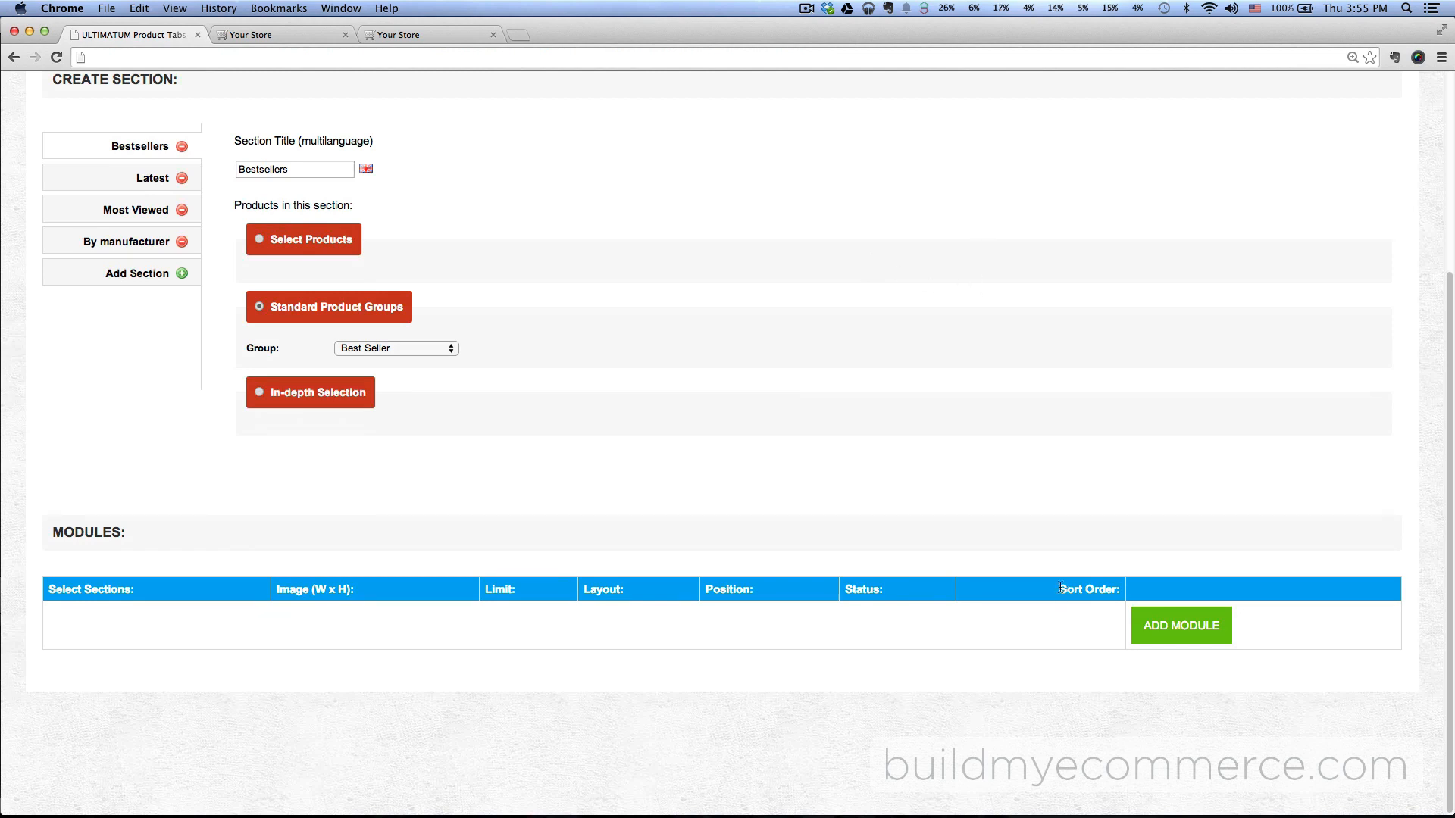
# Add a module placement with all sections ticked, image width 200 and limit 5.
pyautogui.click(1181, 625)
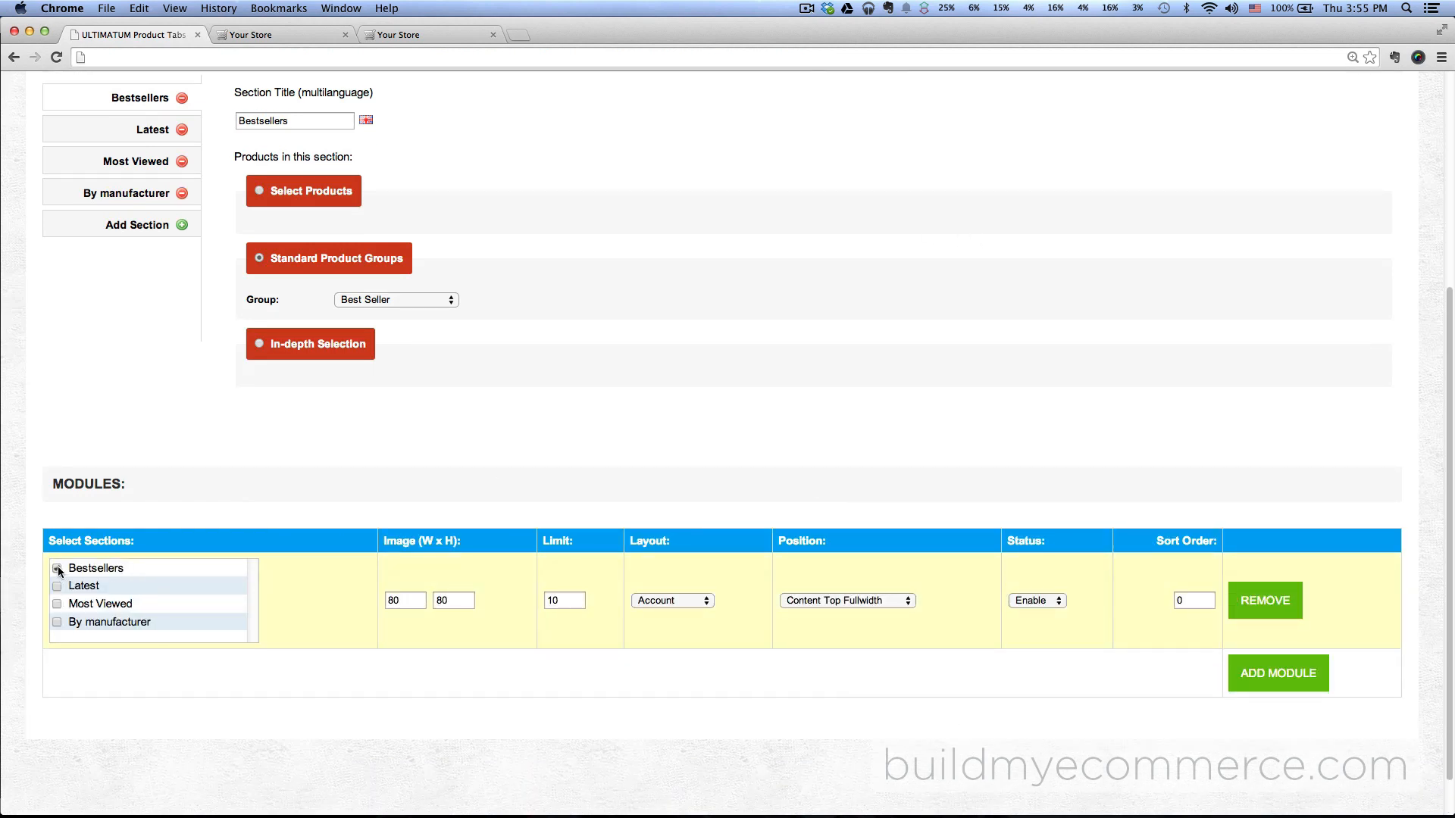
pyautogui.click(57, 585)
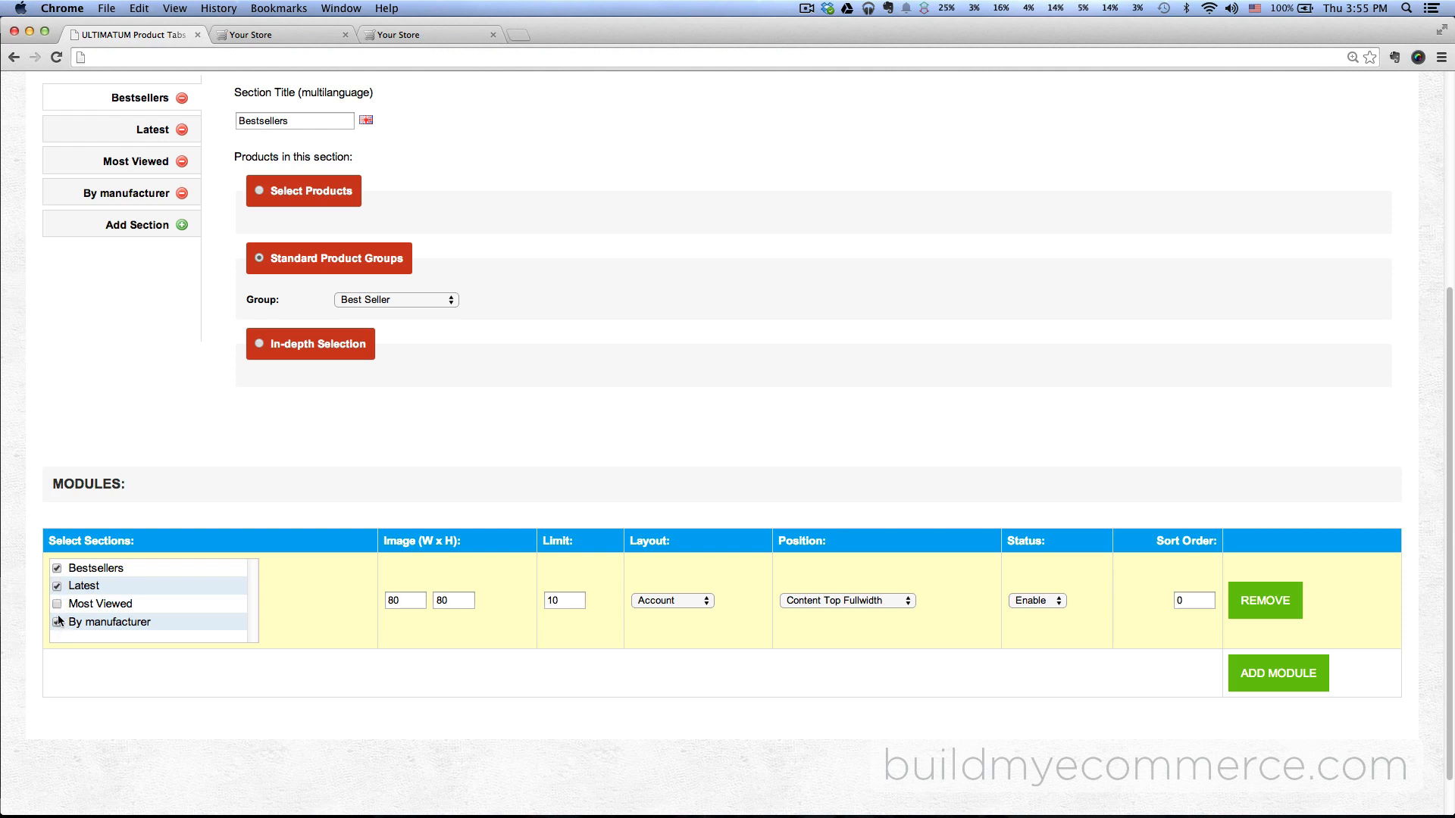
pyautogui.click(55, 603)
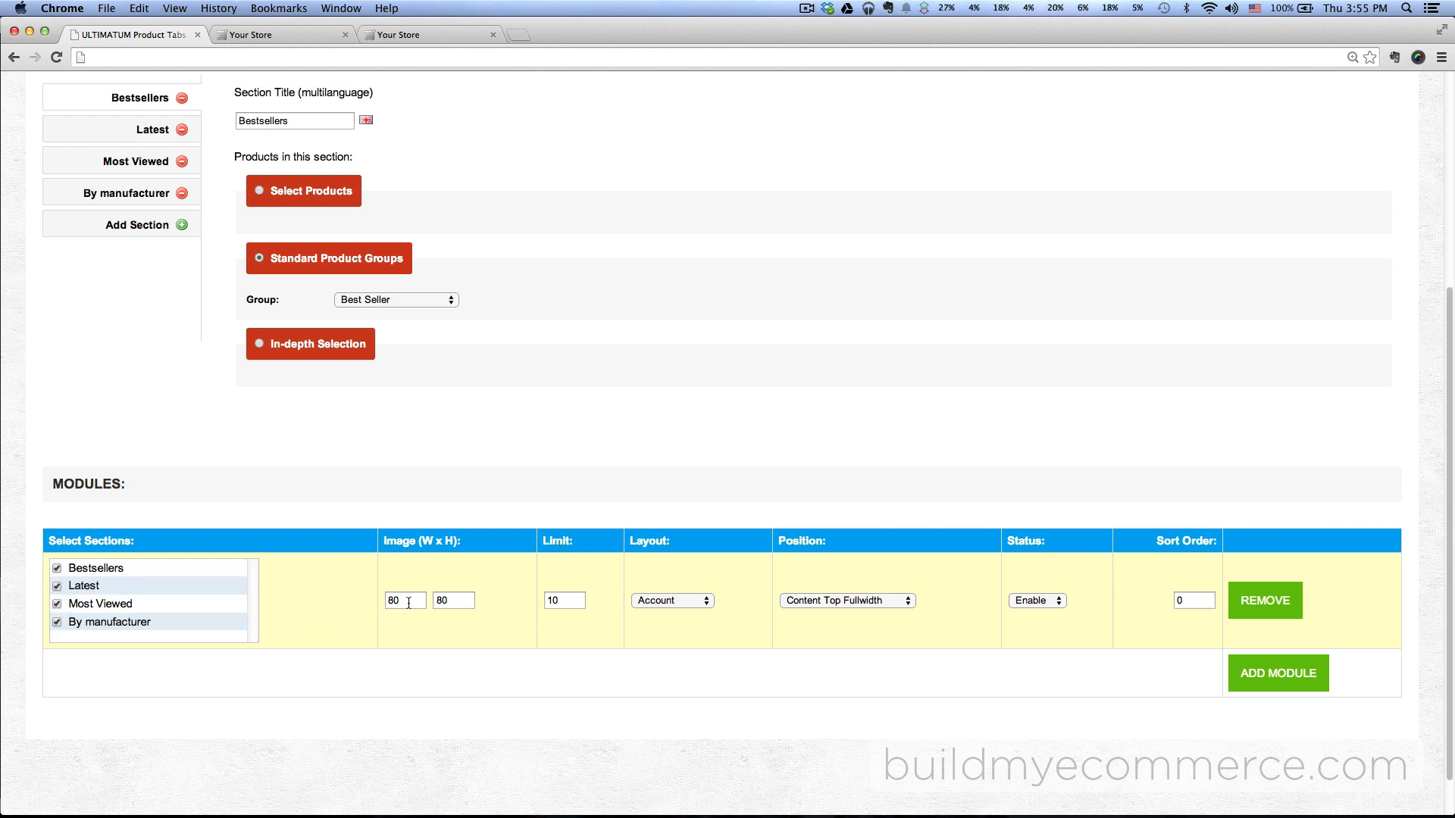
pyautogui.click(405, 600)
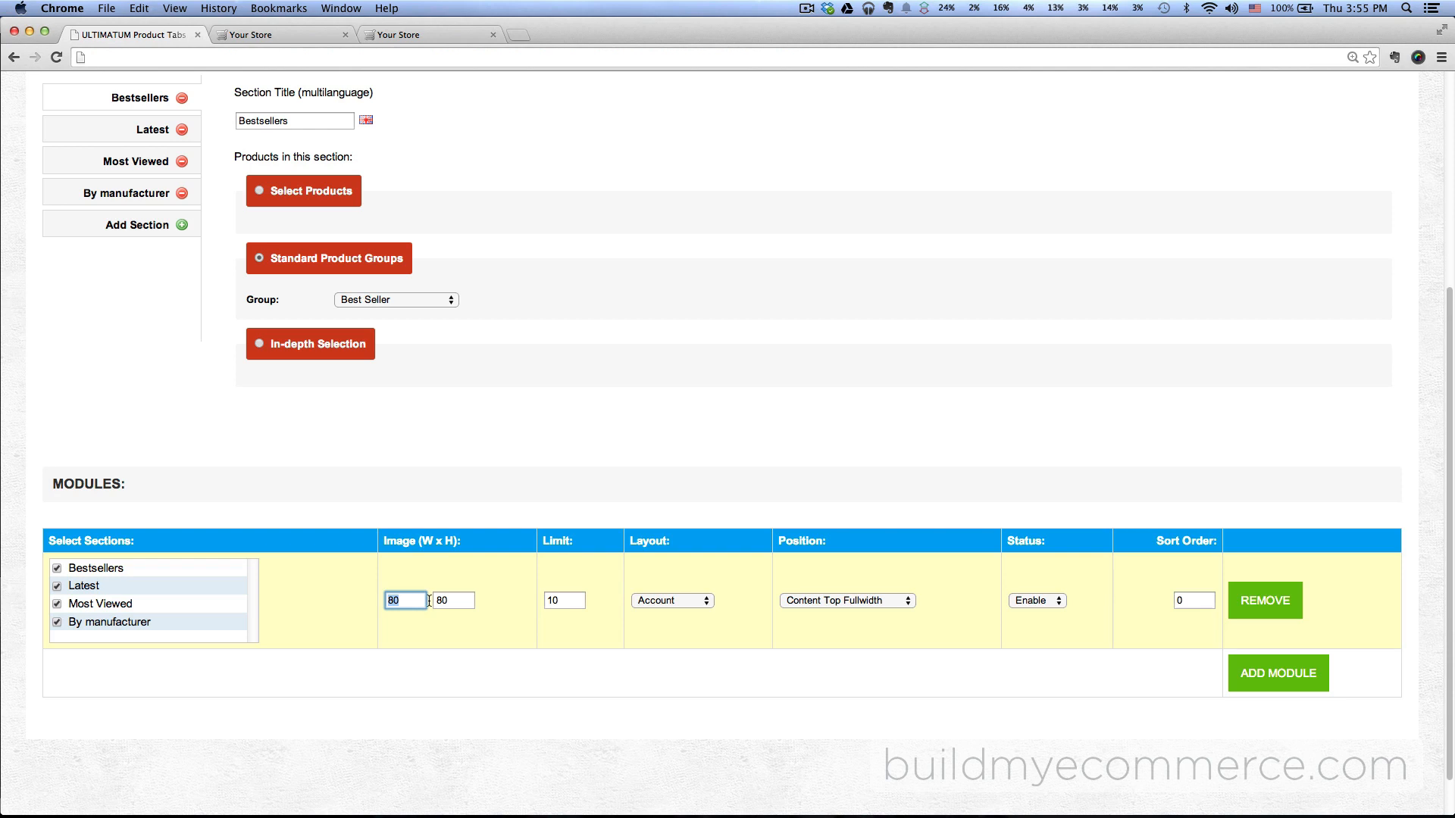
pyautogui.write('200')
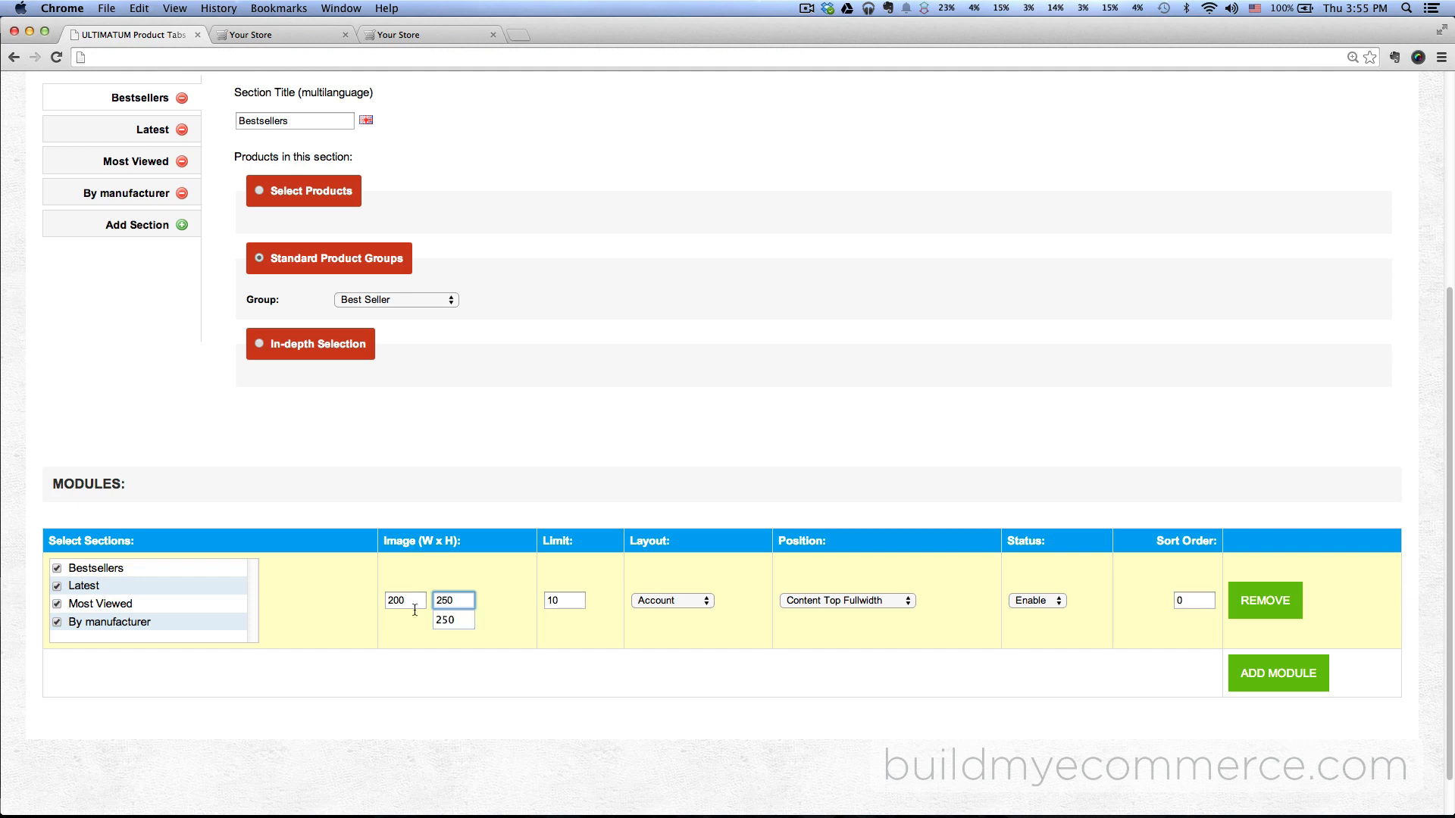
pyautogui.click(564, 600)
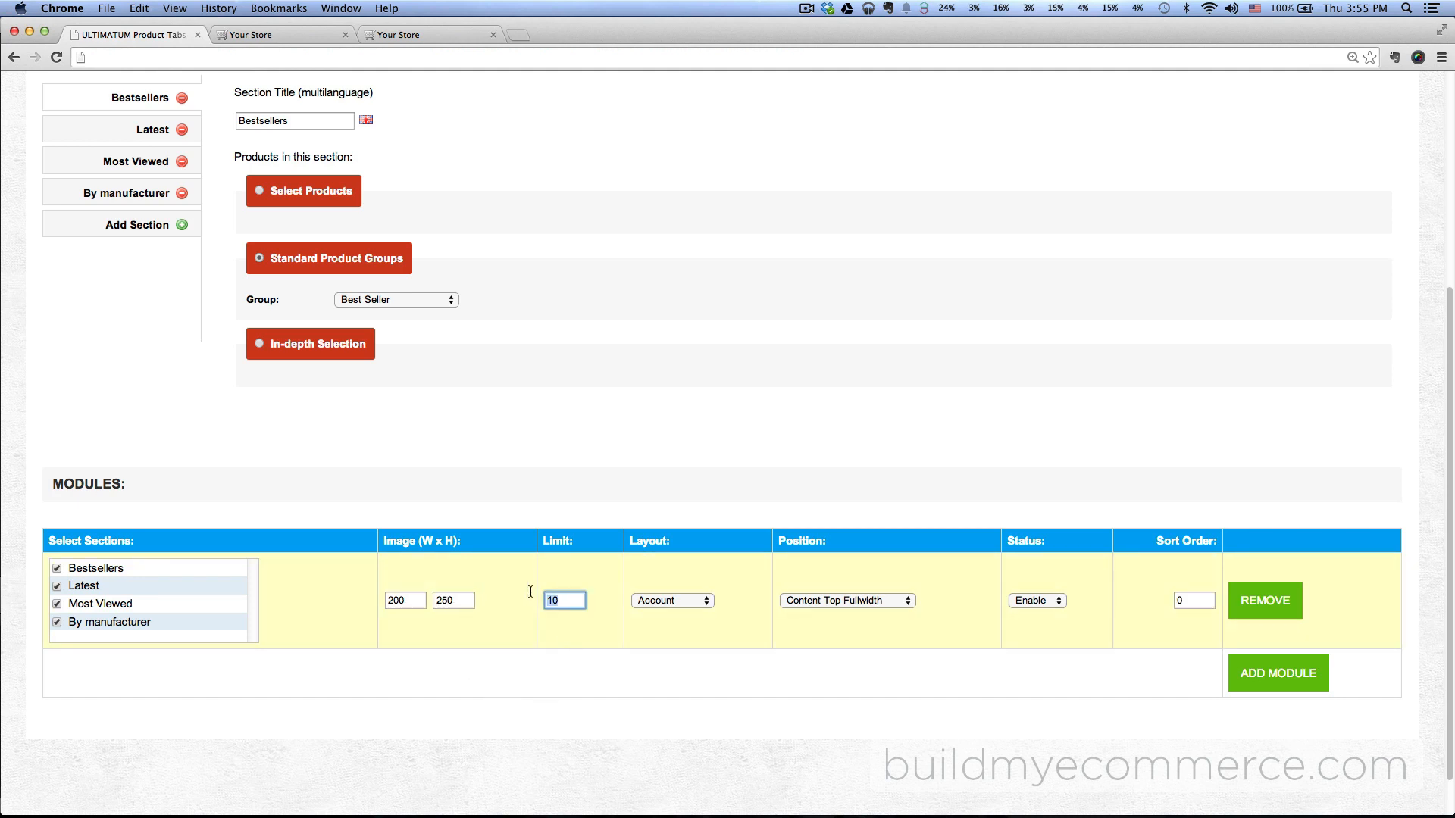
pyautogui.write('5')
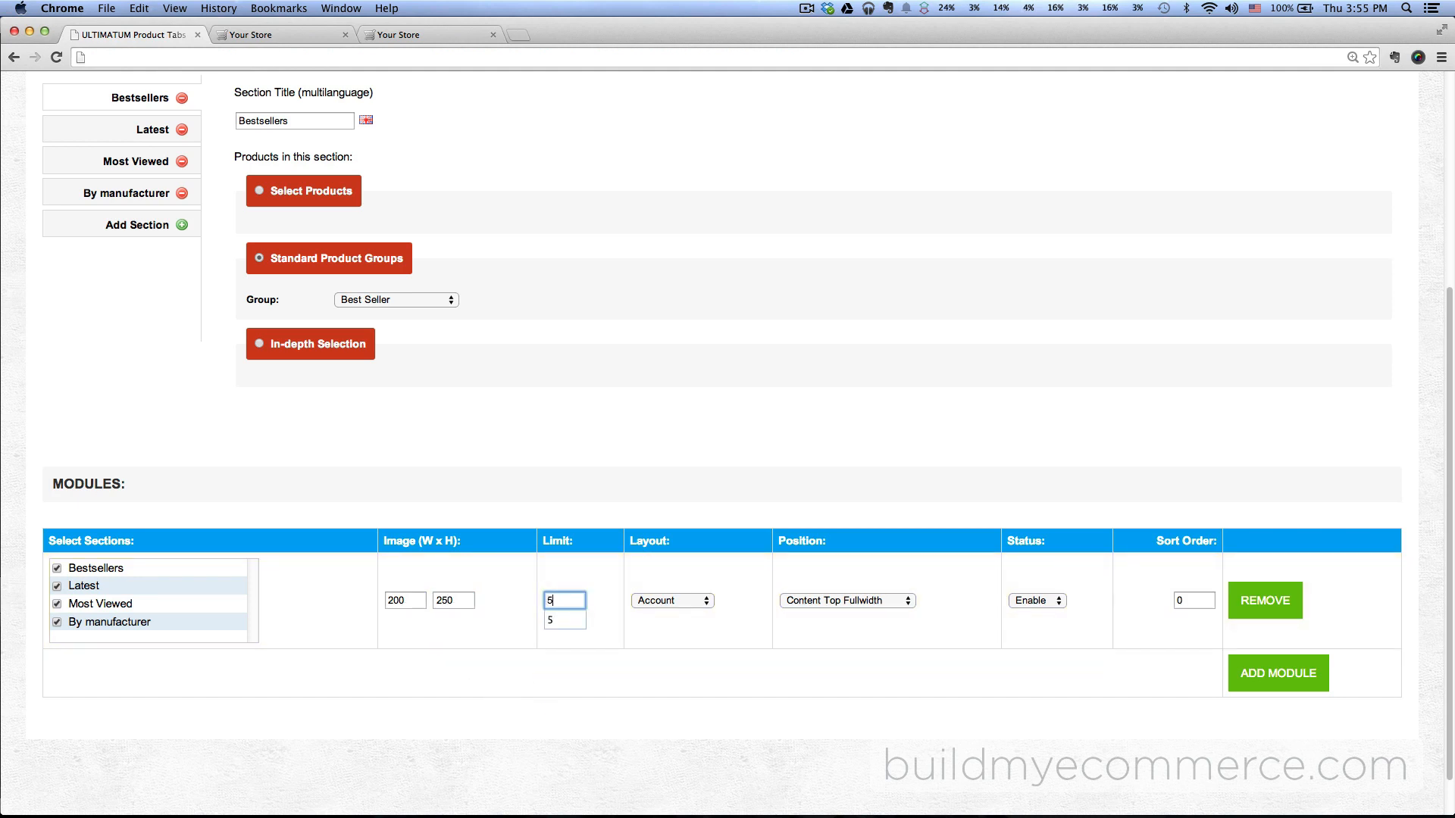
# Set layout Home, position Content Top, sort order 4, and save the placement.
pyautogui.click(673, 600)
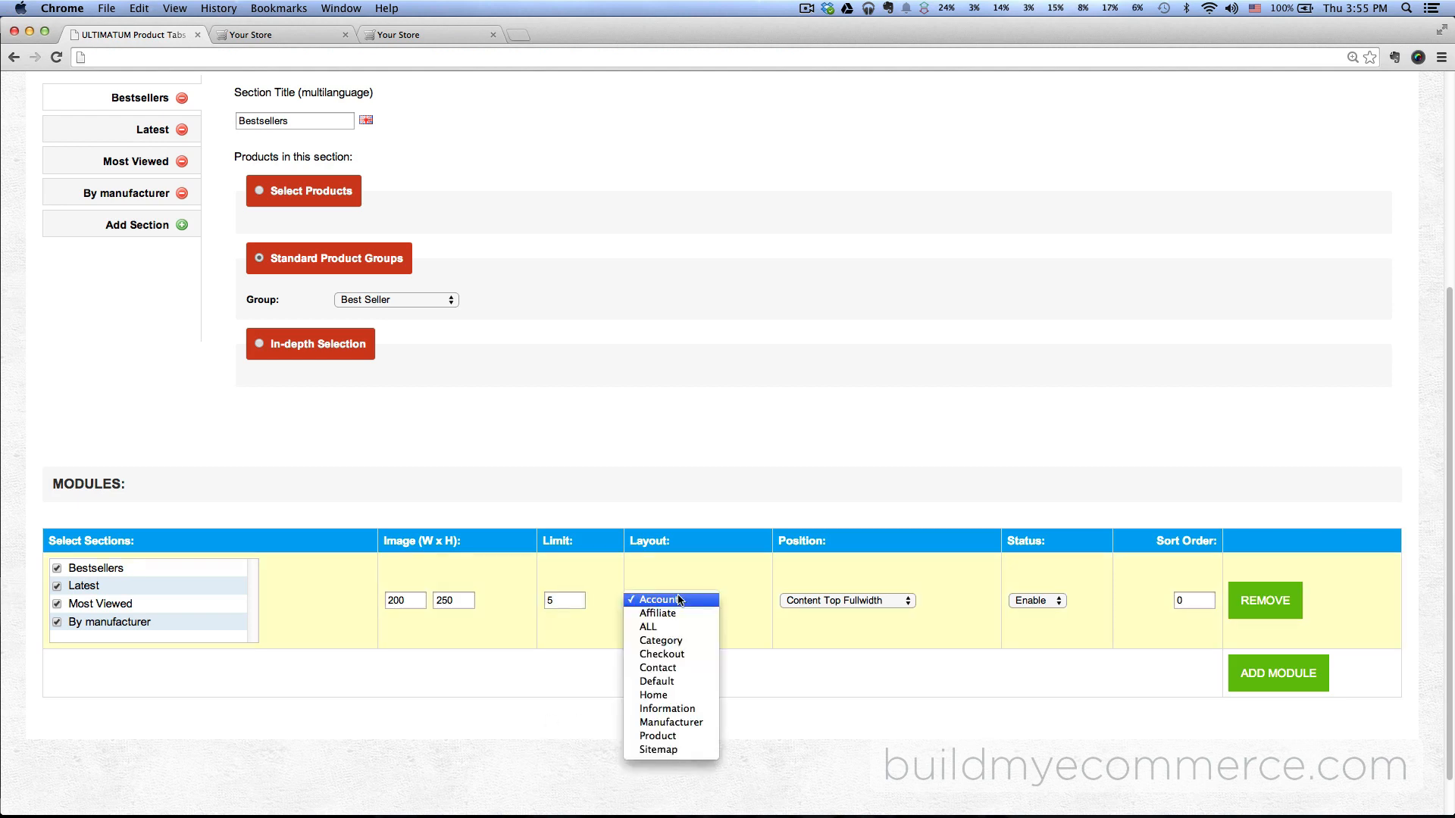
pyautogui.click(654, 694)
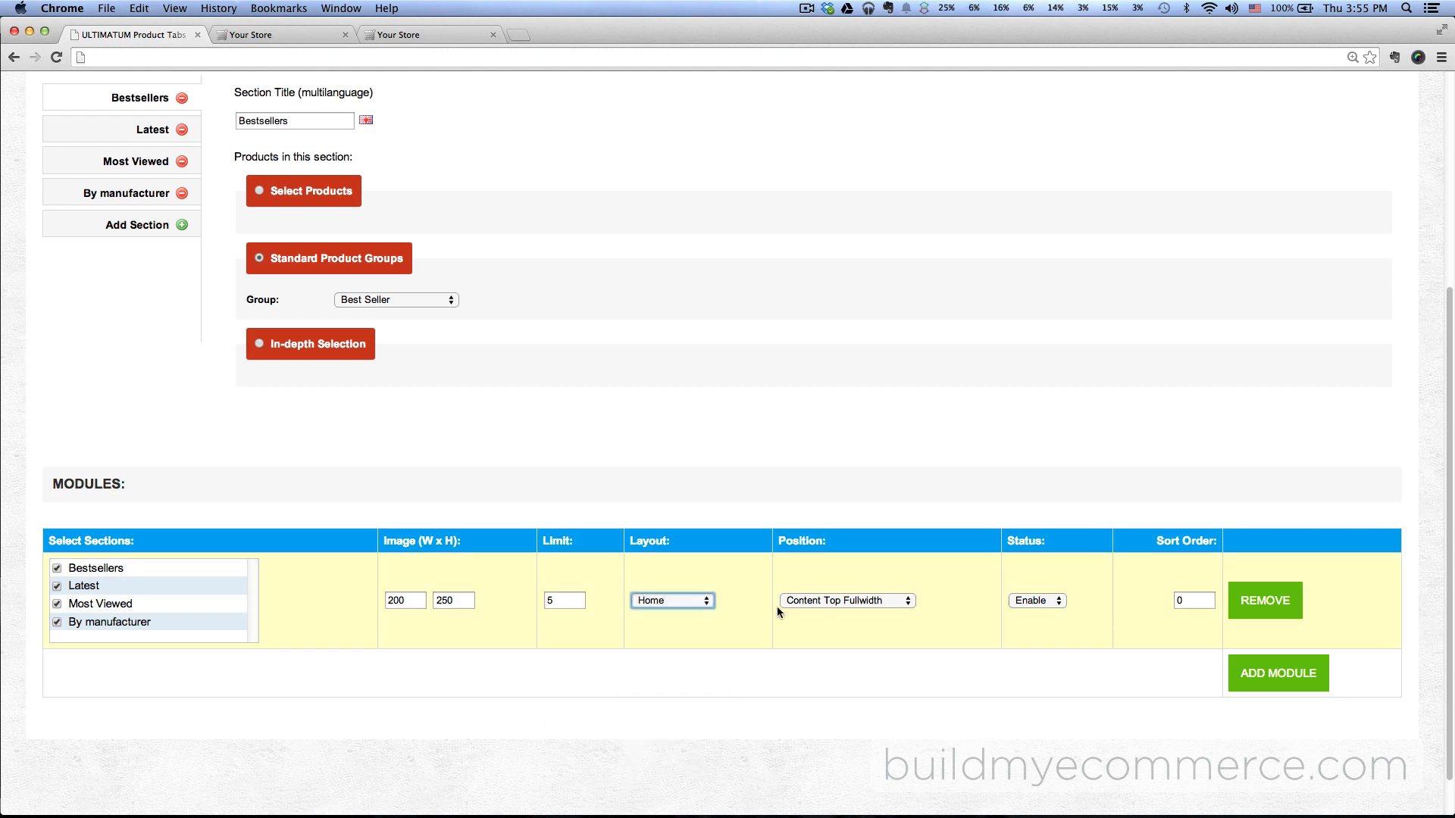
pyautogui.click(847, 601)
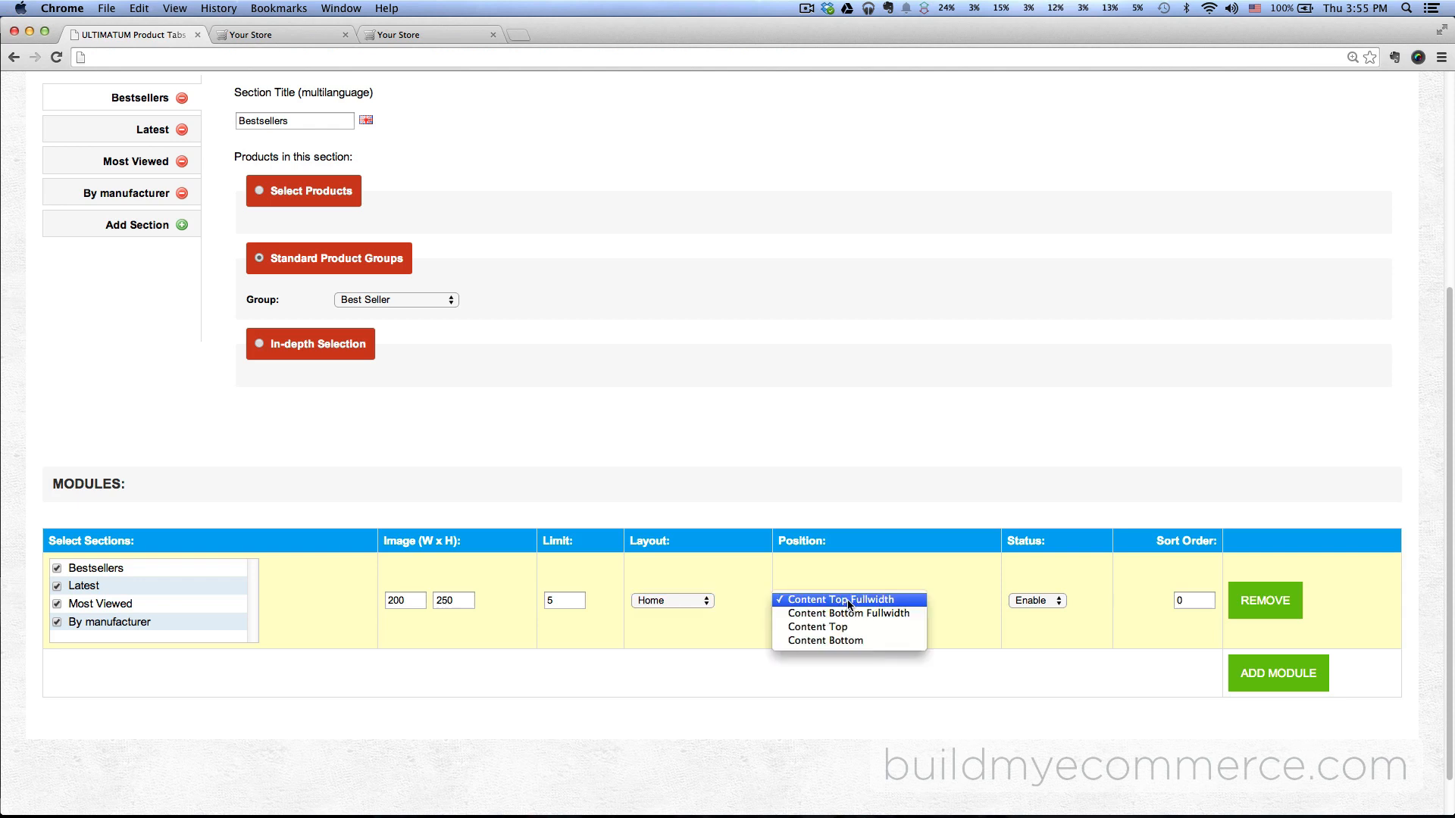
pyautogui.click(817, 627)
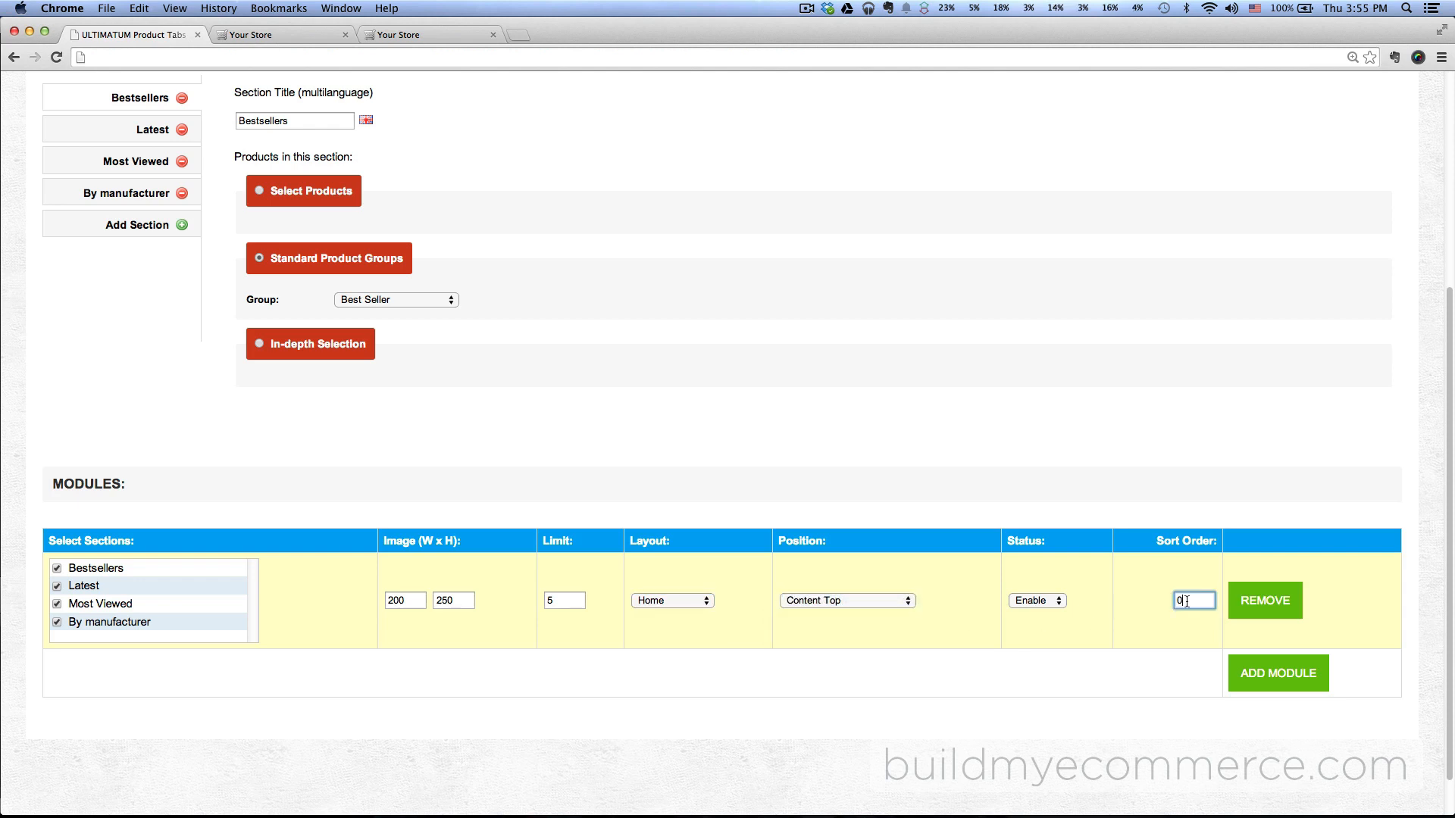
pyautogui.write('4')
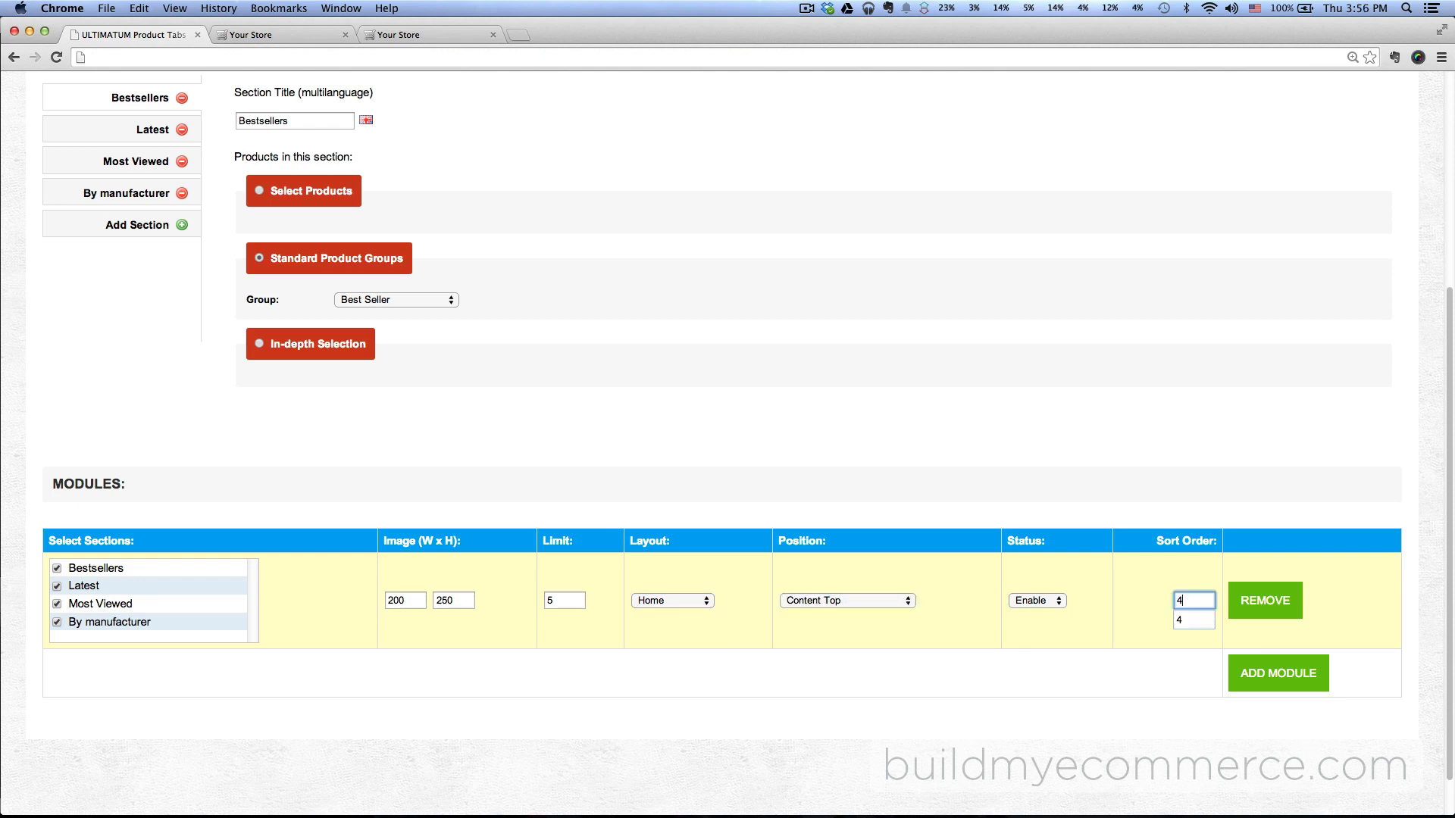
pyautogui.click(1296, 210)
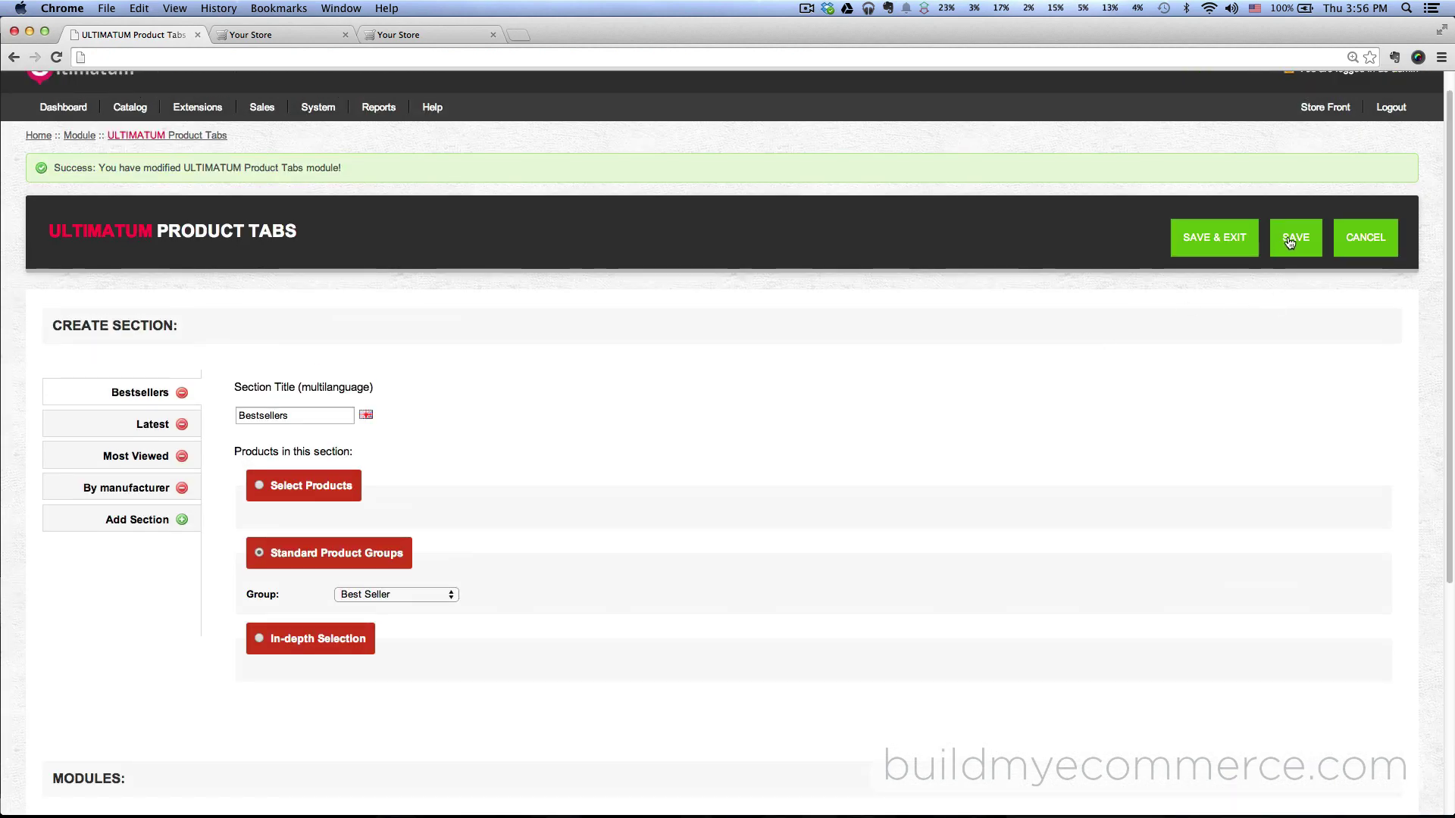
pyautogui.click(1296, 236)
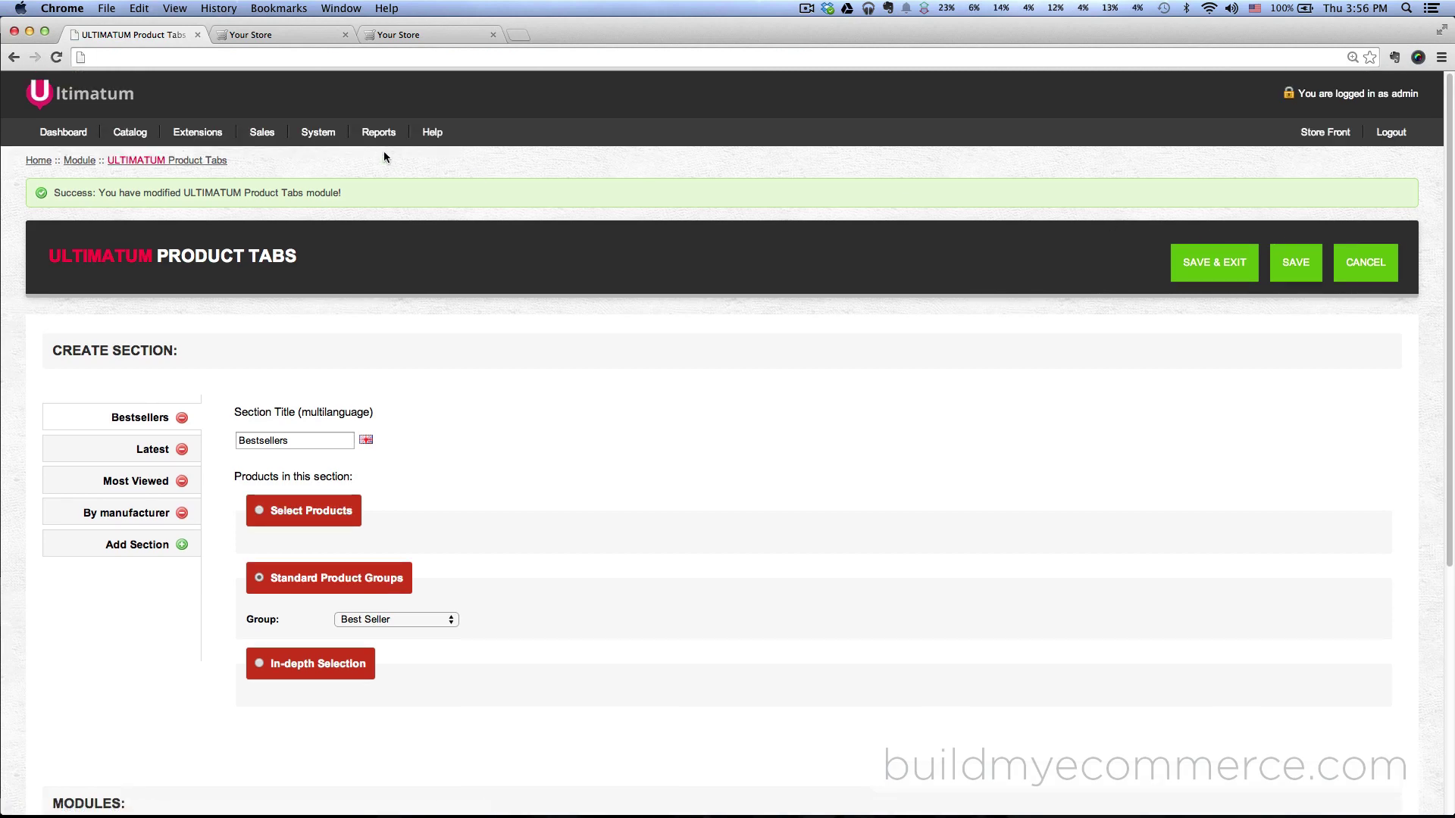
pyautogui.click(270, 35)
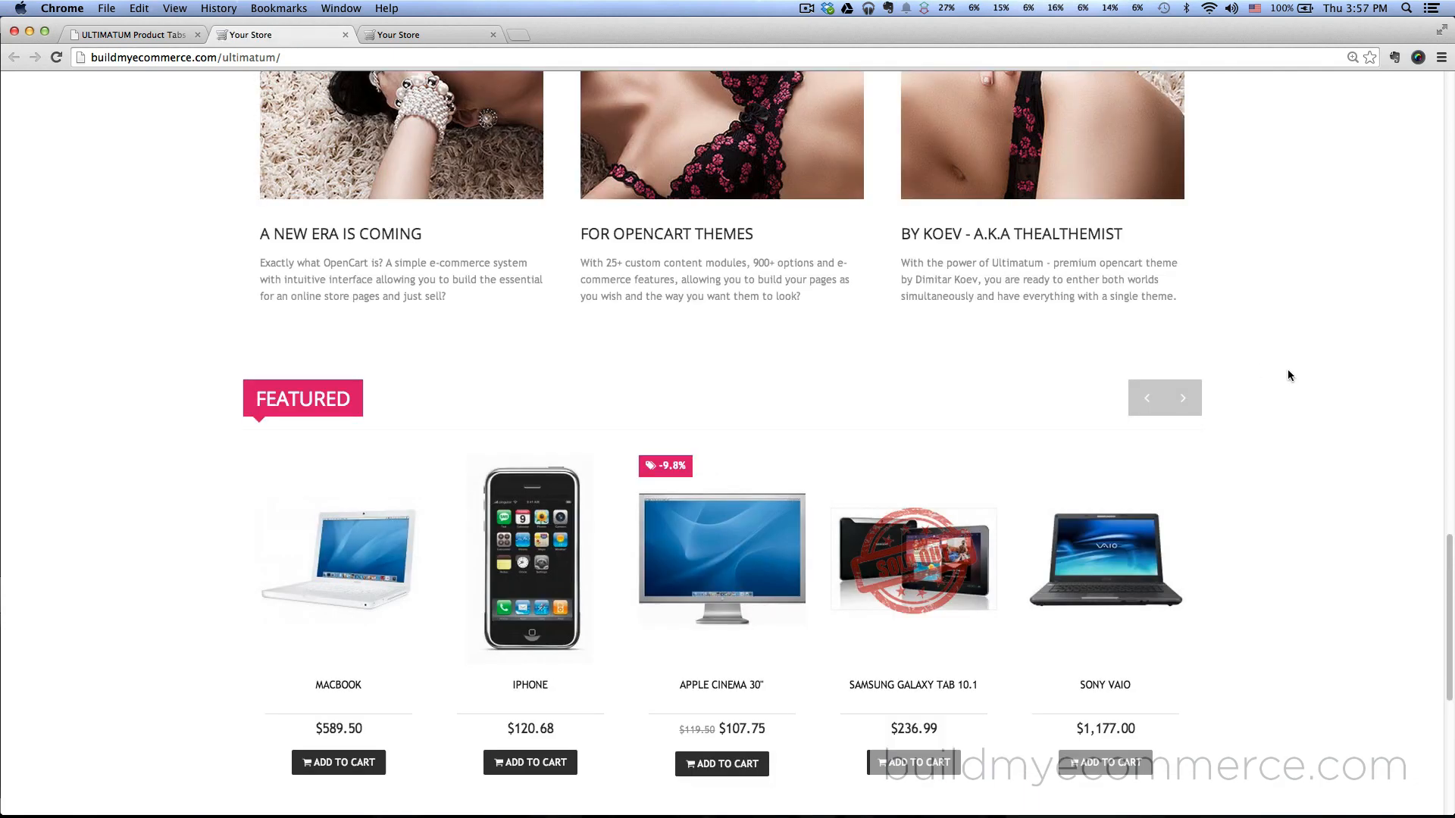
# Cycle through the Bestsellers, Latest, Most Viewed and By Manufacturer tabs of Our Special Selection.
pyautogui.scroll(-3)
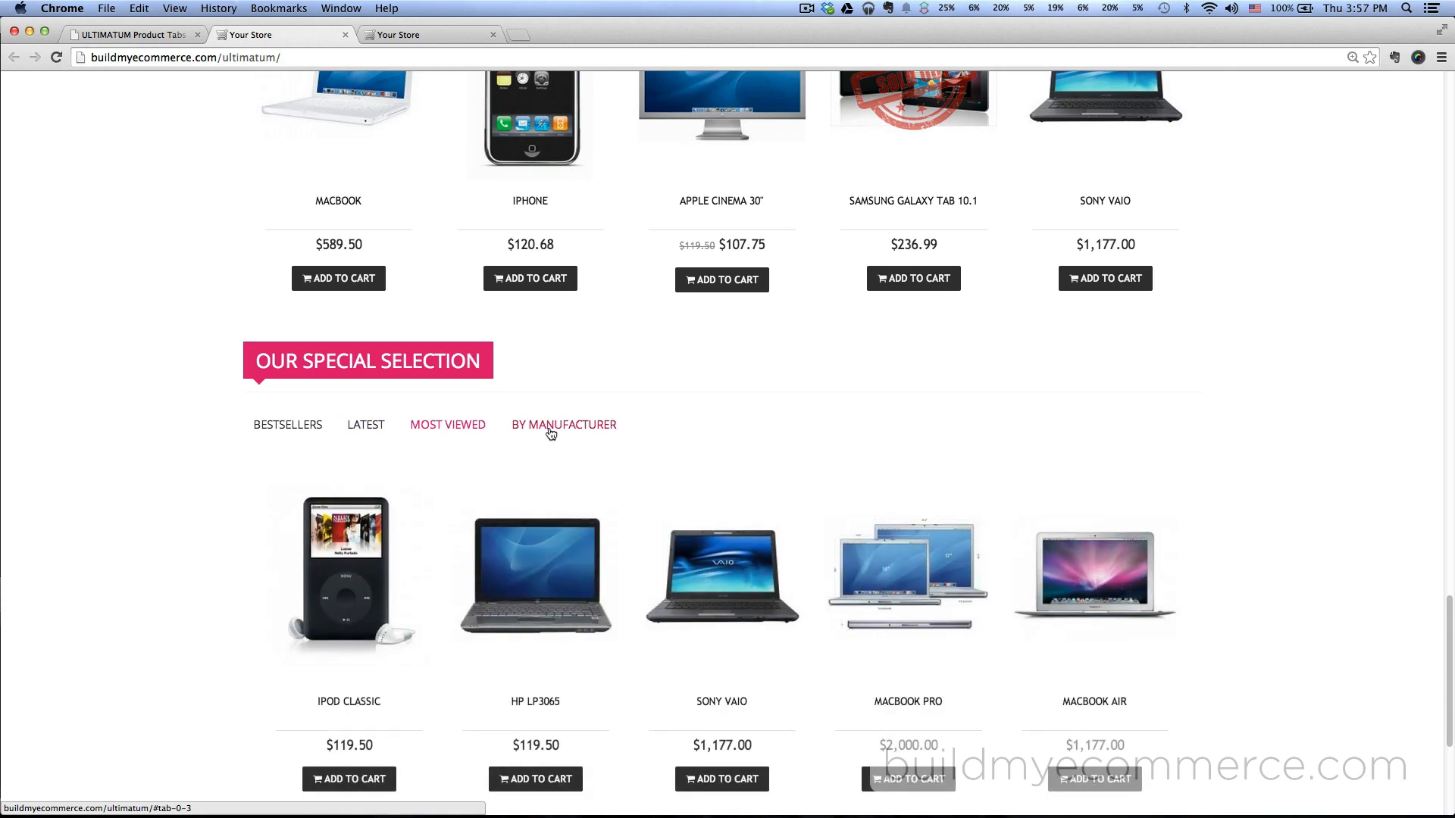
pyautogui.click(449, 425)
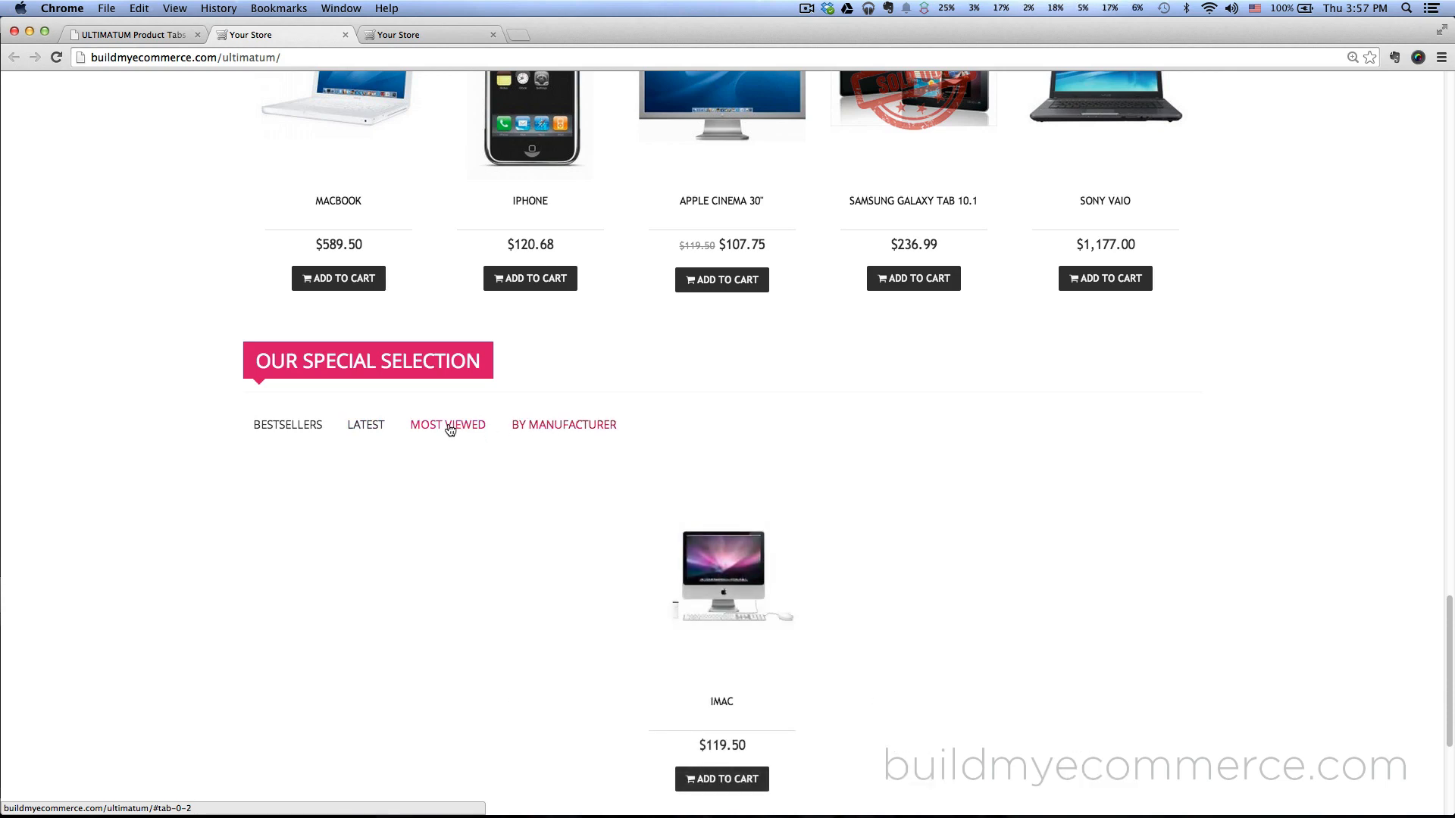
pyautogui.click(288, 424)
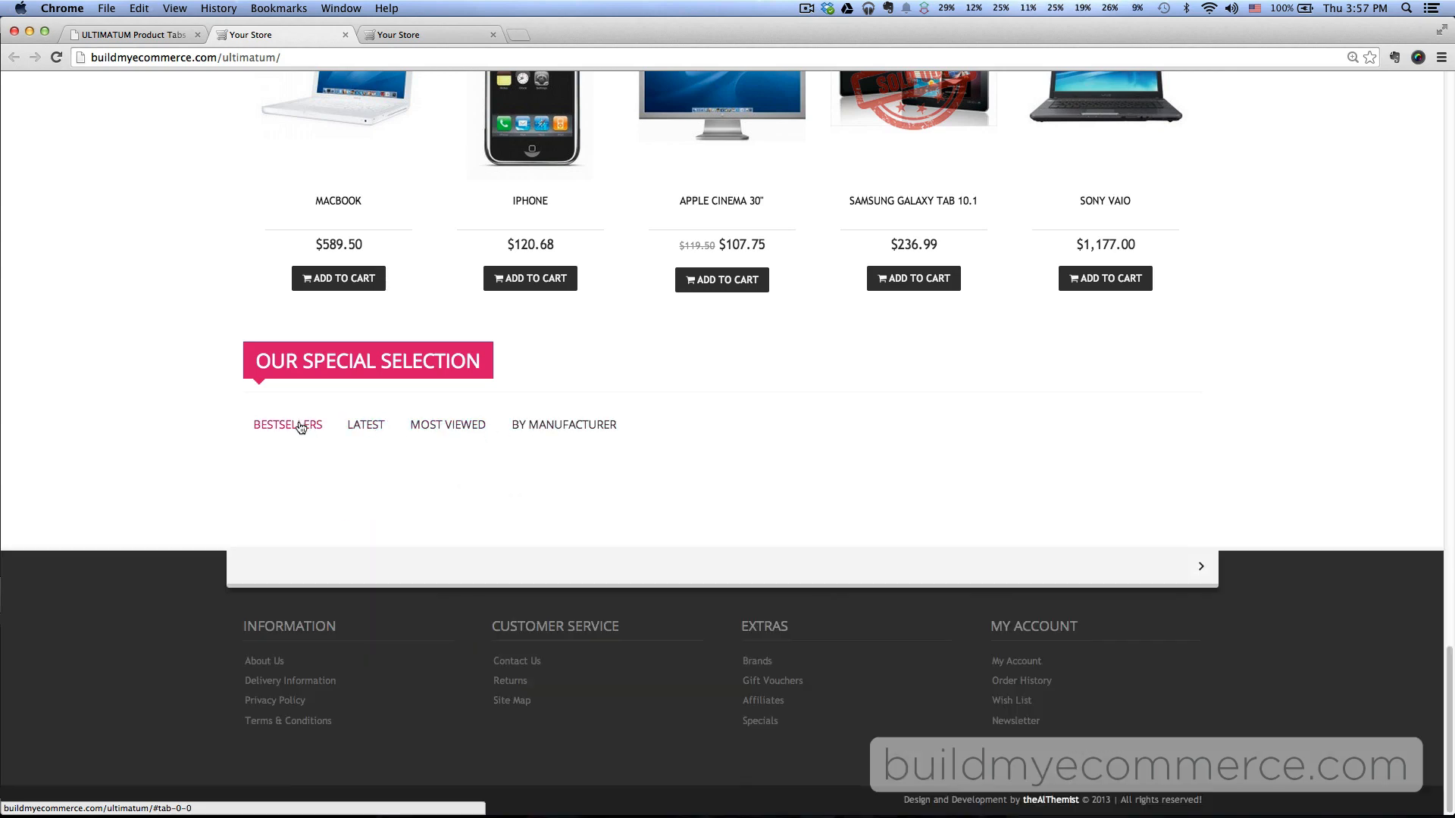
pyautogui.moveTo(1045, 494)
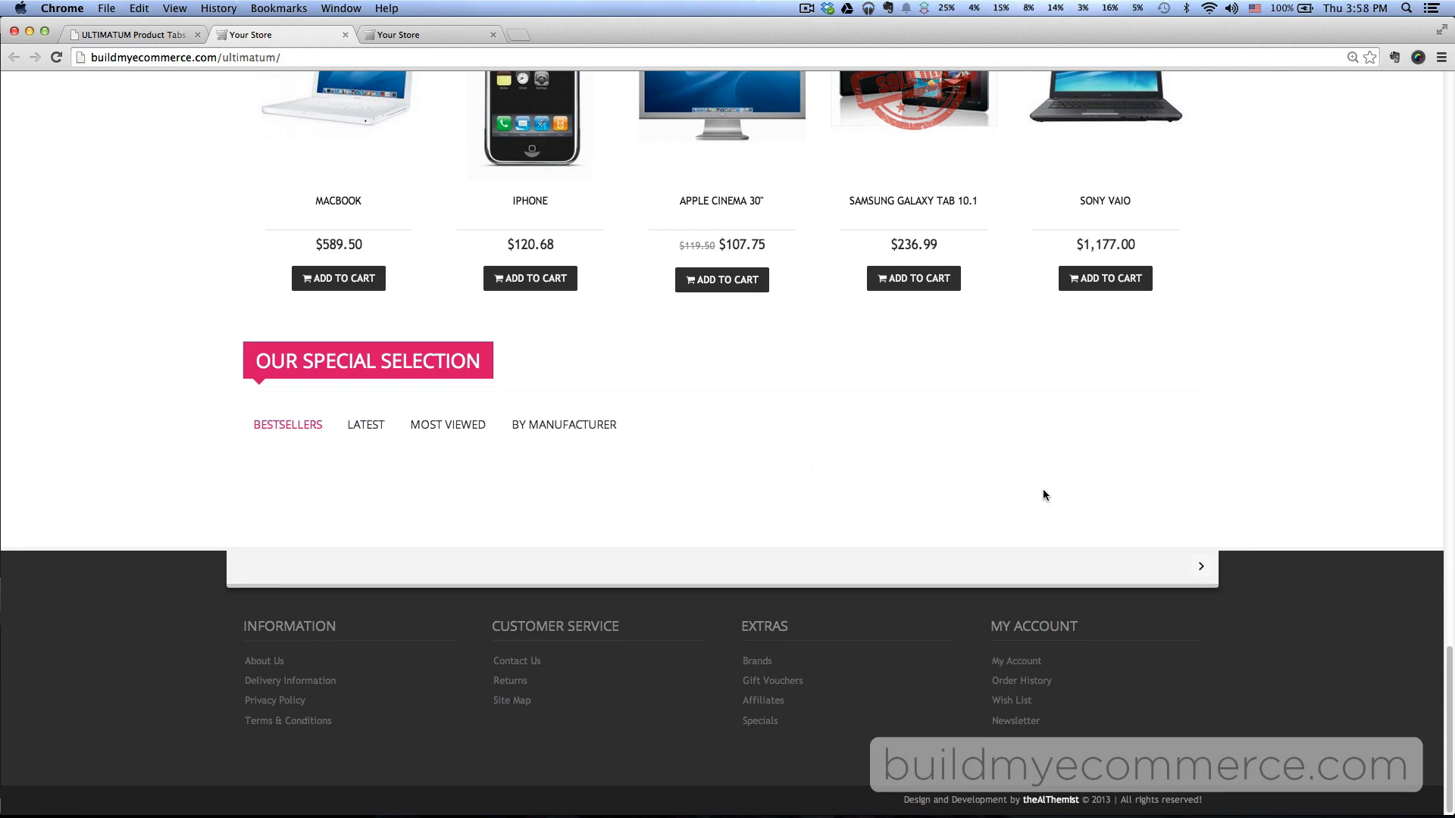
pyautogui.moveTo(1064, 485)
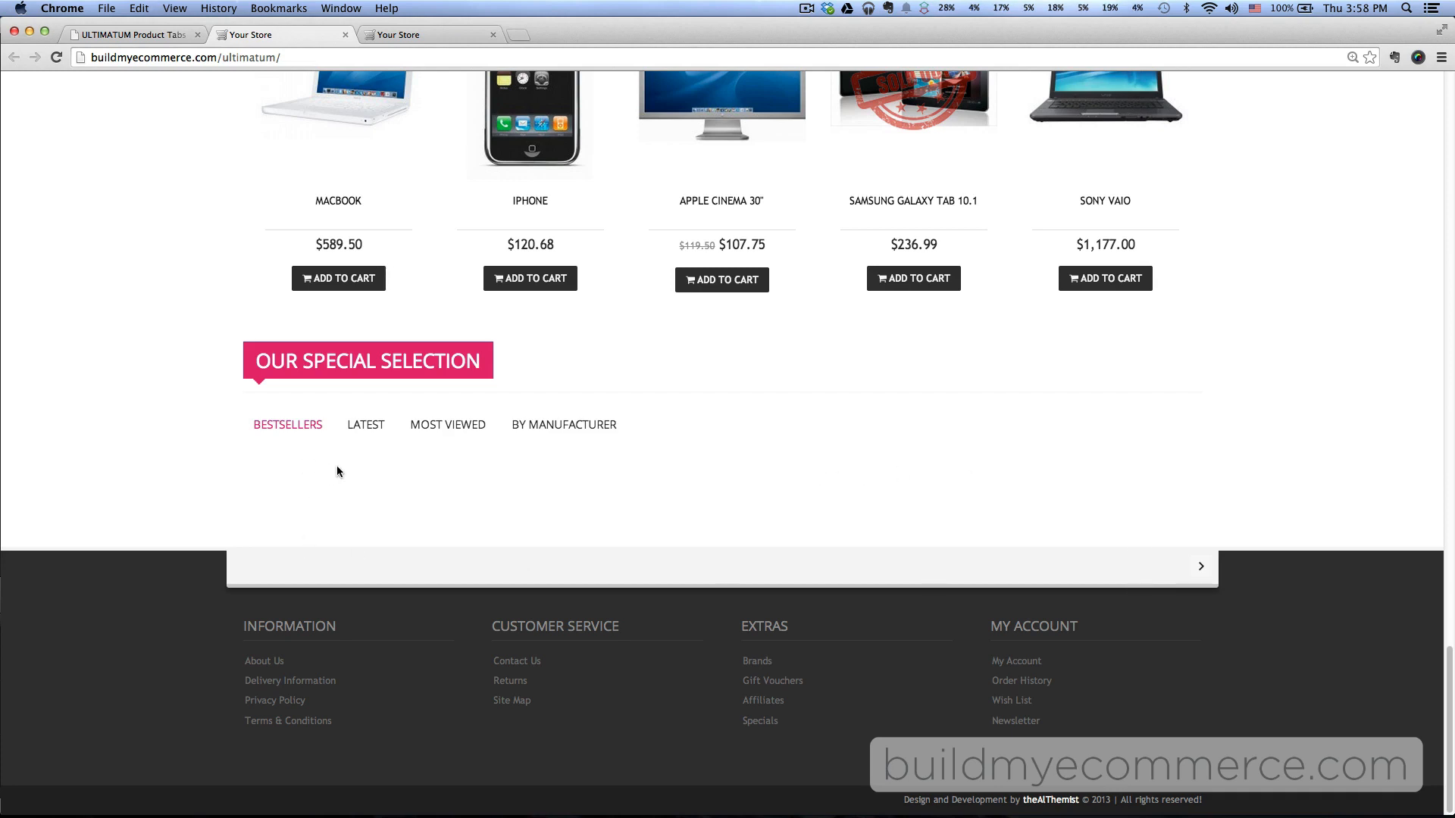
pyautogui.moveTo(955, 485)
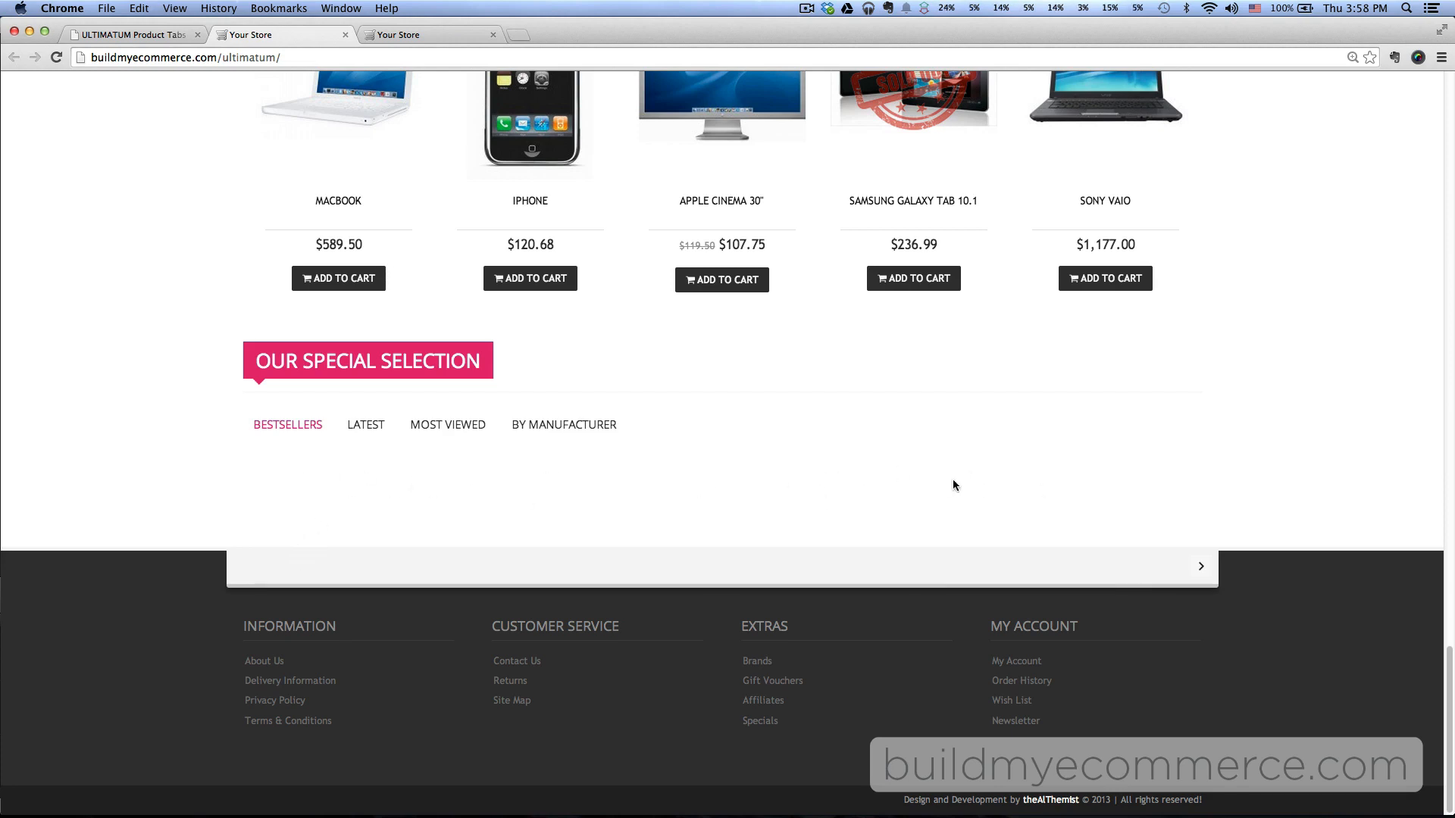
pyautogui.click(449, 425)
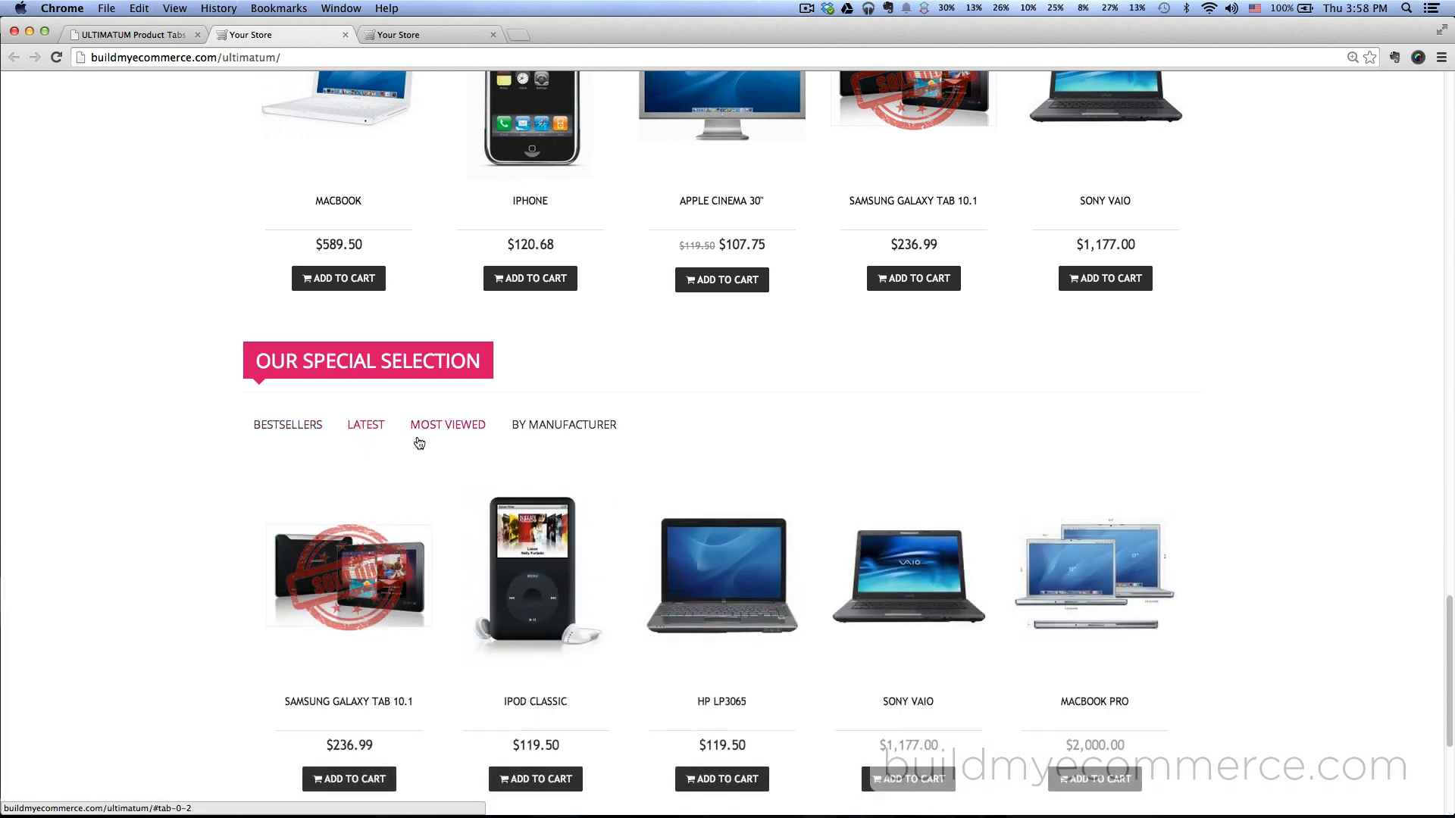
pyautogui.click(570, 425)
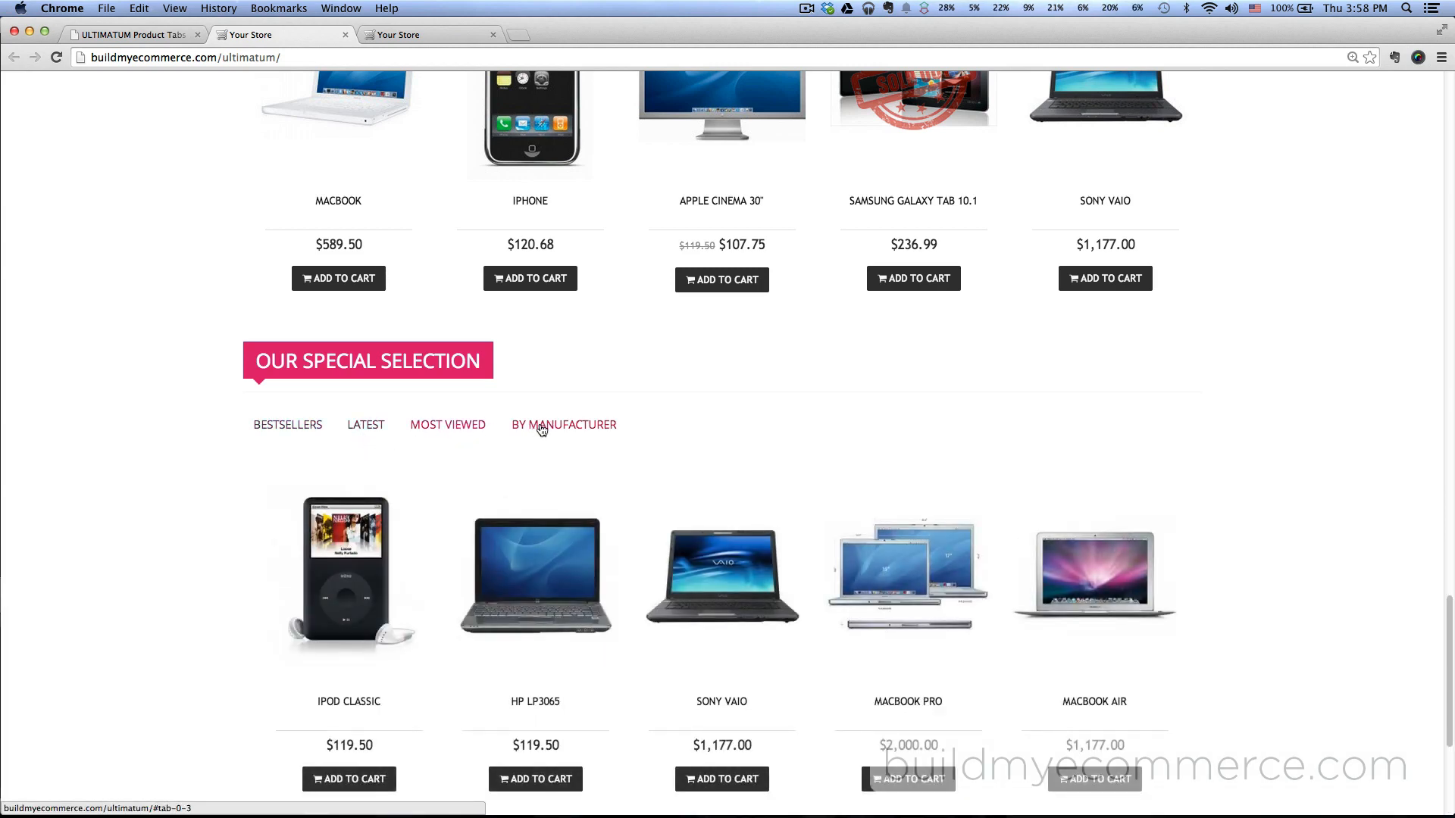
pyautogui.click(571, 424)
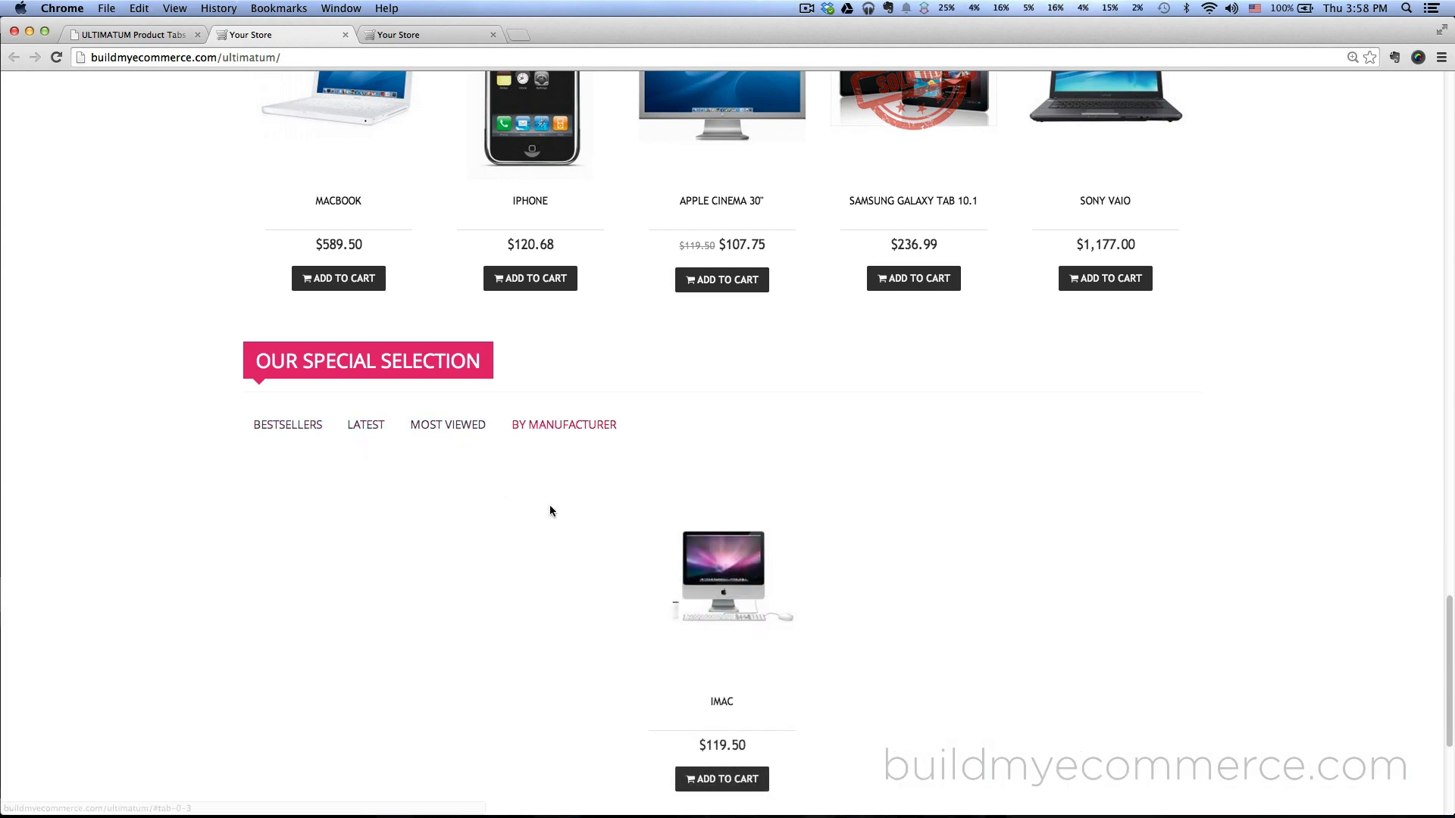
pyautogui.click(288, 428)
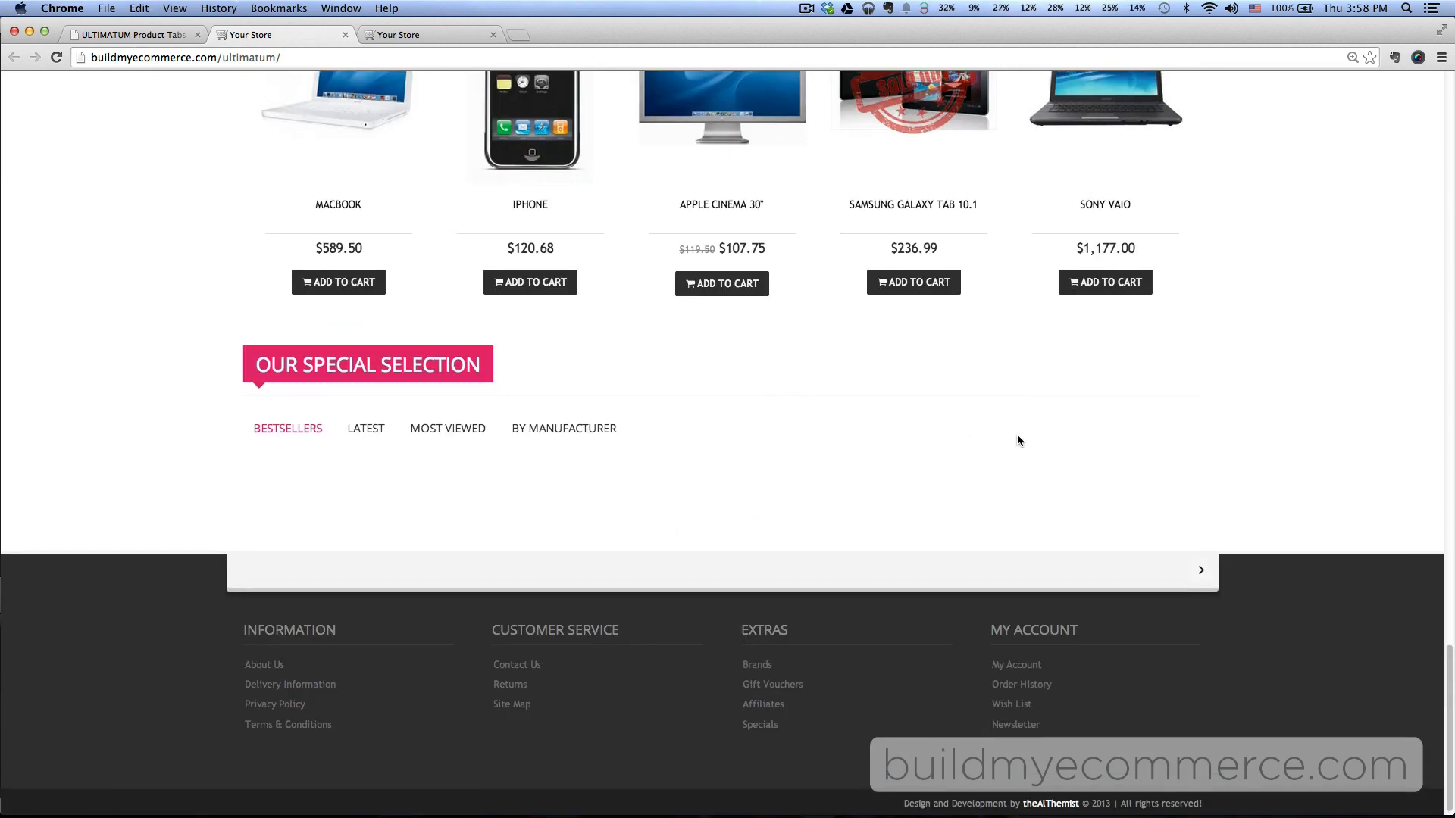